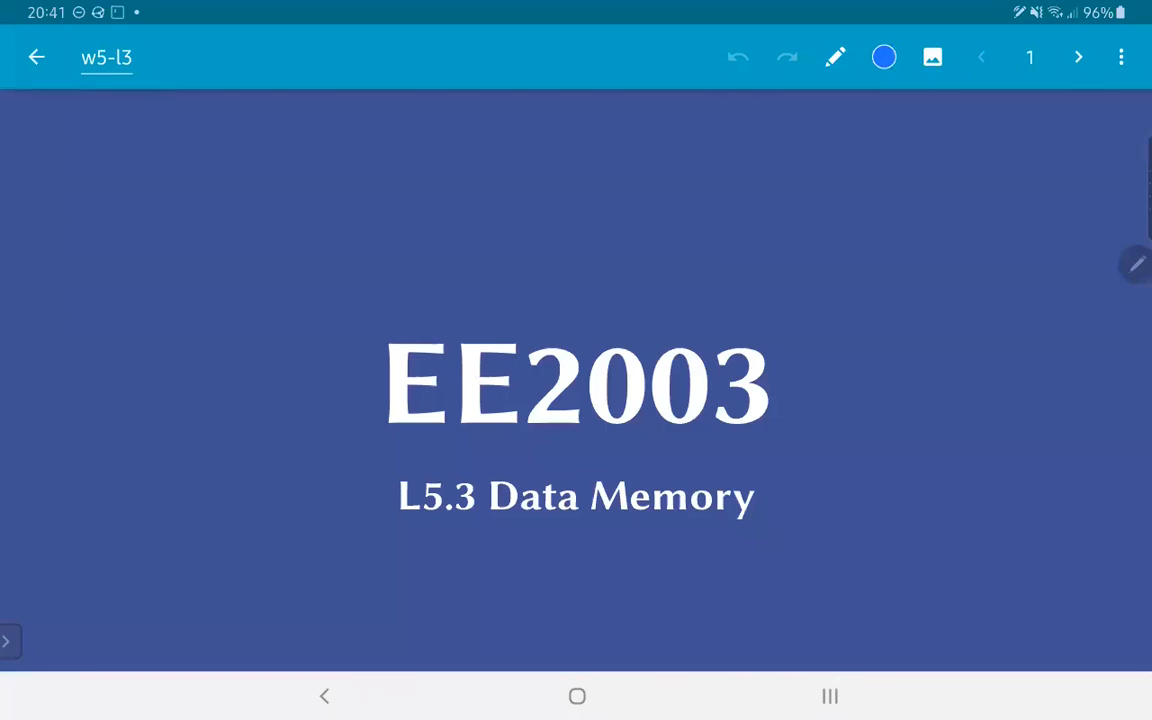
Advance from the EE2003 title slide to the Outline slide (page 2).
{"action": "left_click", "coordinate": [1078, 56]}
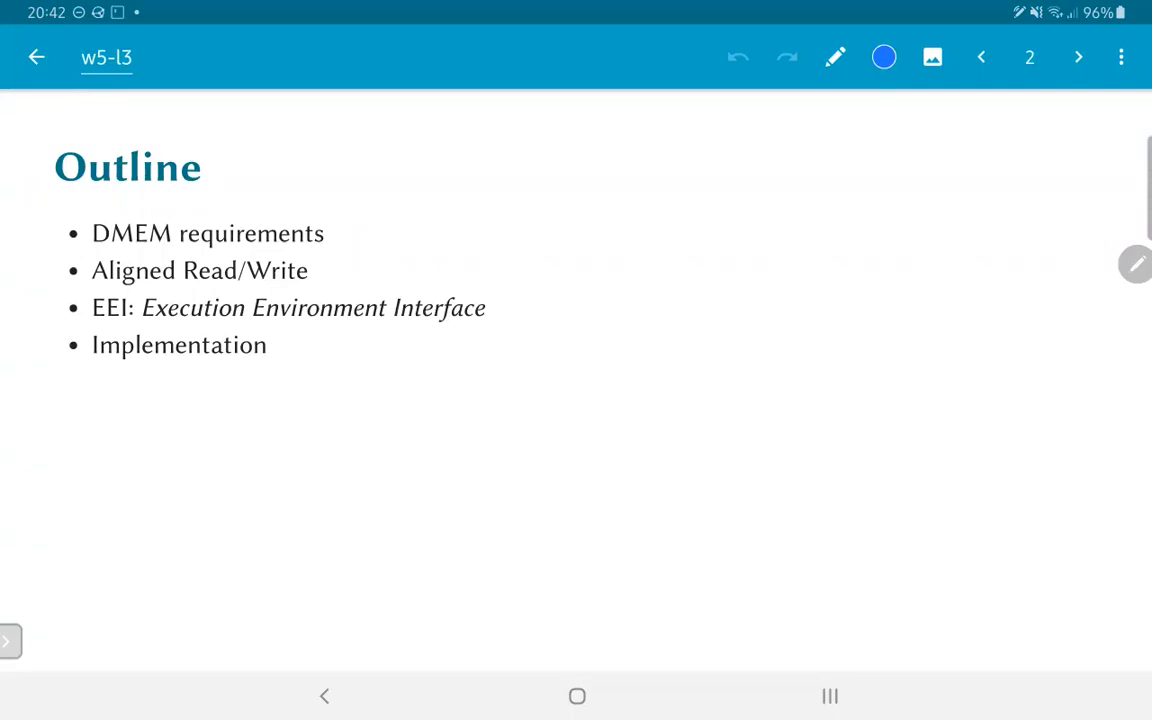
Advance from the Outline slide to the Data Memory slide (page 3).
{"action": "left_click", "coordinate": [1078, 56]}
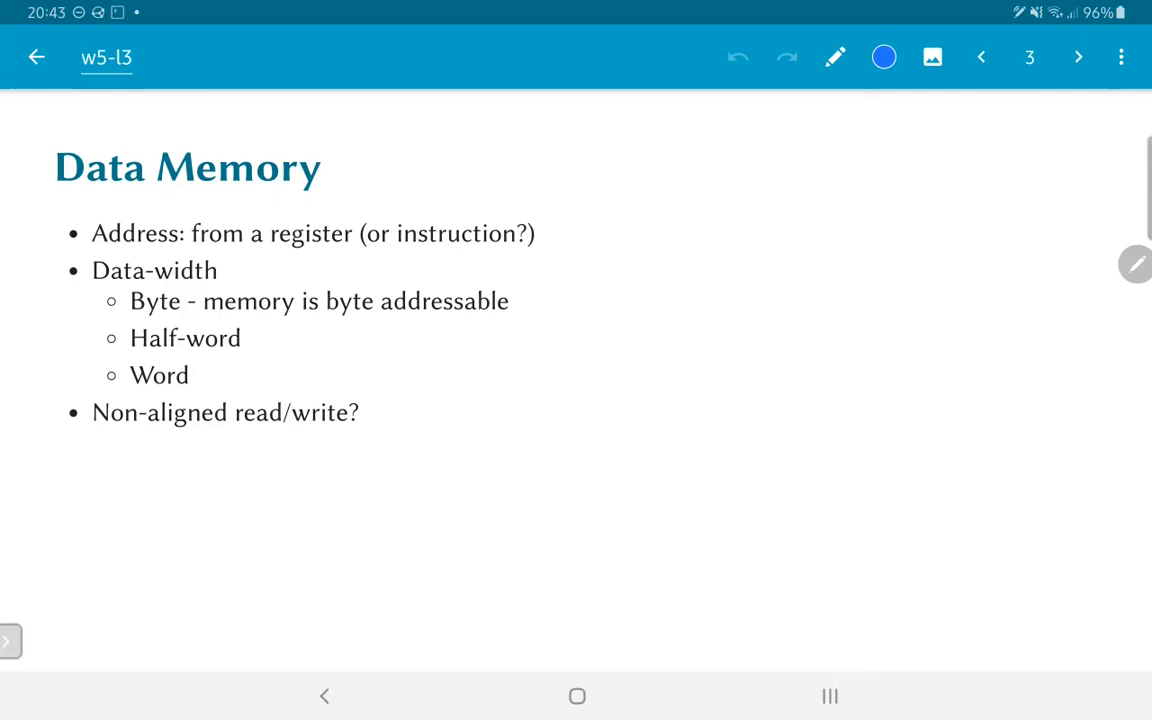
Advance to page 4, the Load operations slide with its memory-address table.
{"action": "left_click", "coordinate": [1076, 56]}
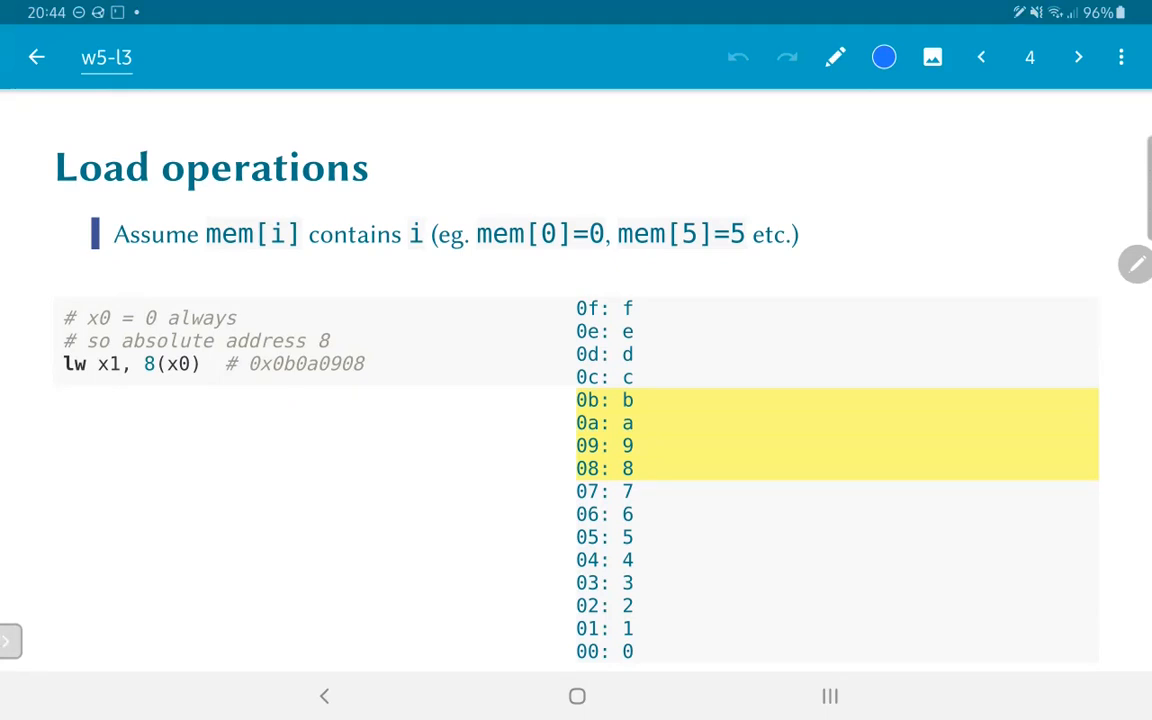
In red ink, label address 0f 'High memory' and address 00 'Low memory' with arrows.
{"action": "left_click", "coordinate": [884, 56]}
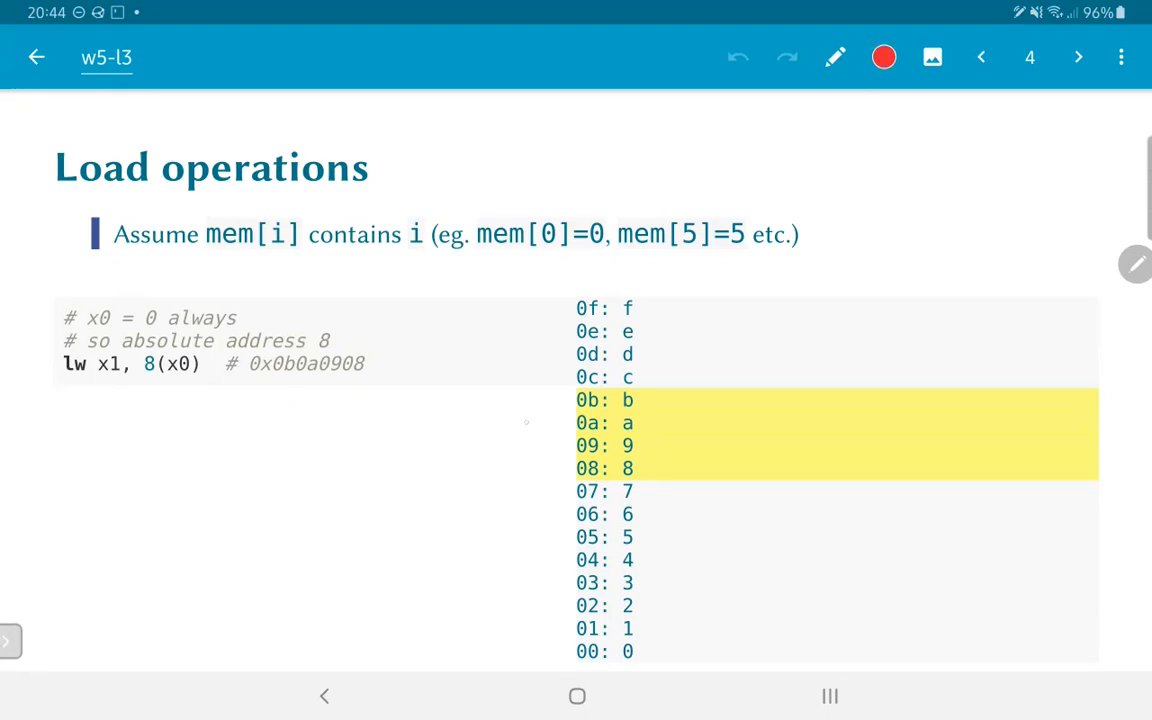
{"action": "left_click_drag", "start_coordinate": [510, 280], "coordinate": [544, 270]}
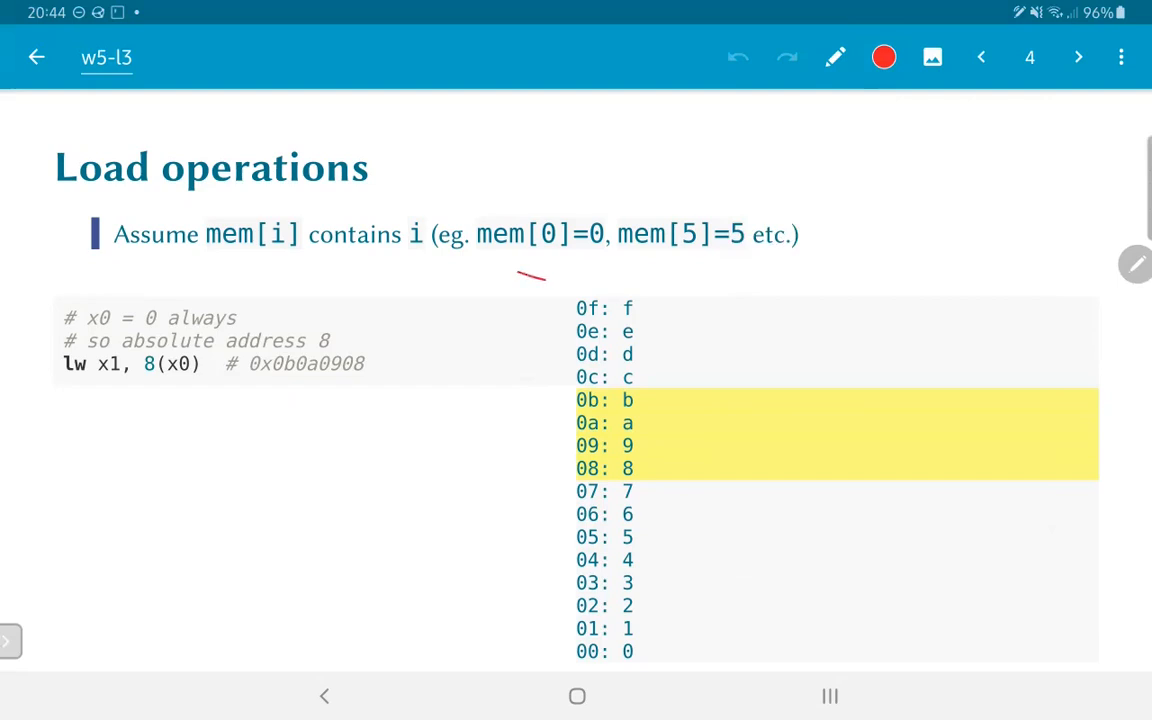
{"action": "left_click_drag", "start_coordinate": [520, 278], "coordinate": [548, 280]}
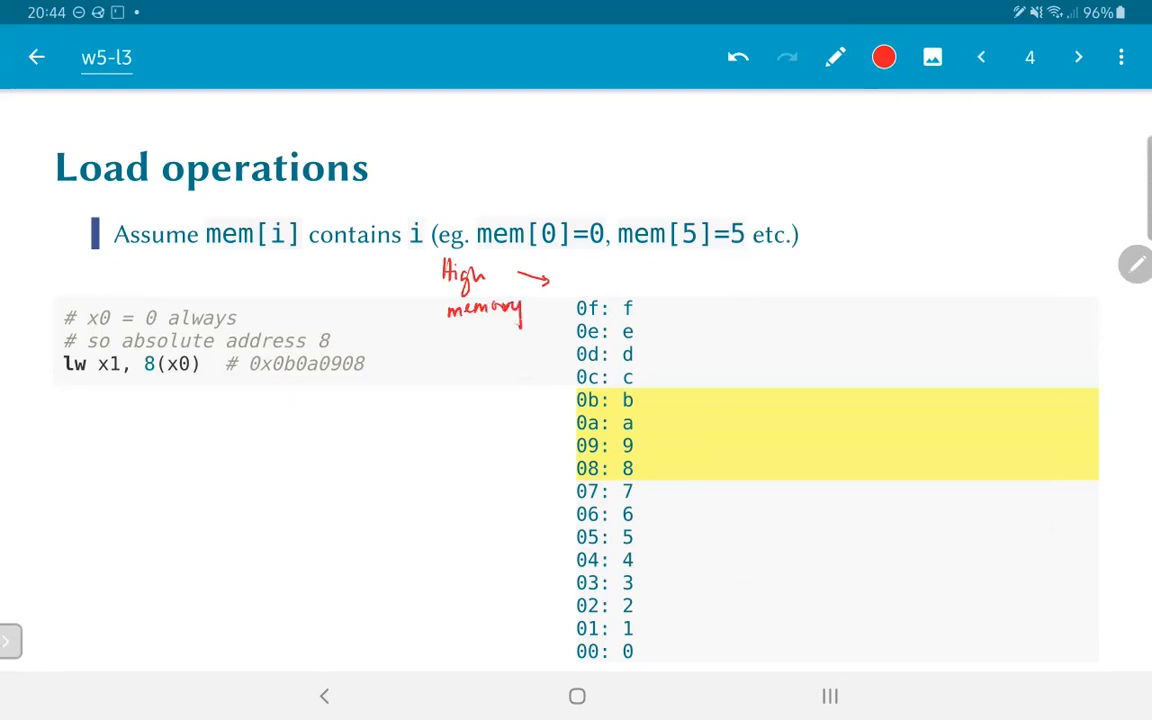
{"action": "left_click_drag", "start_coordinate": [496, 644], "coordinate": [556, 644]}
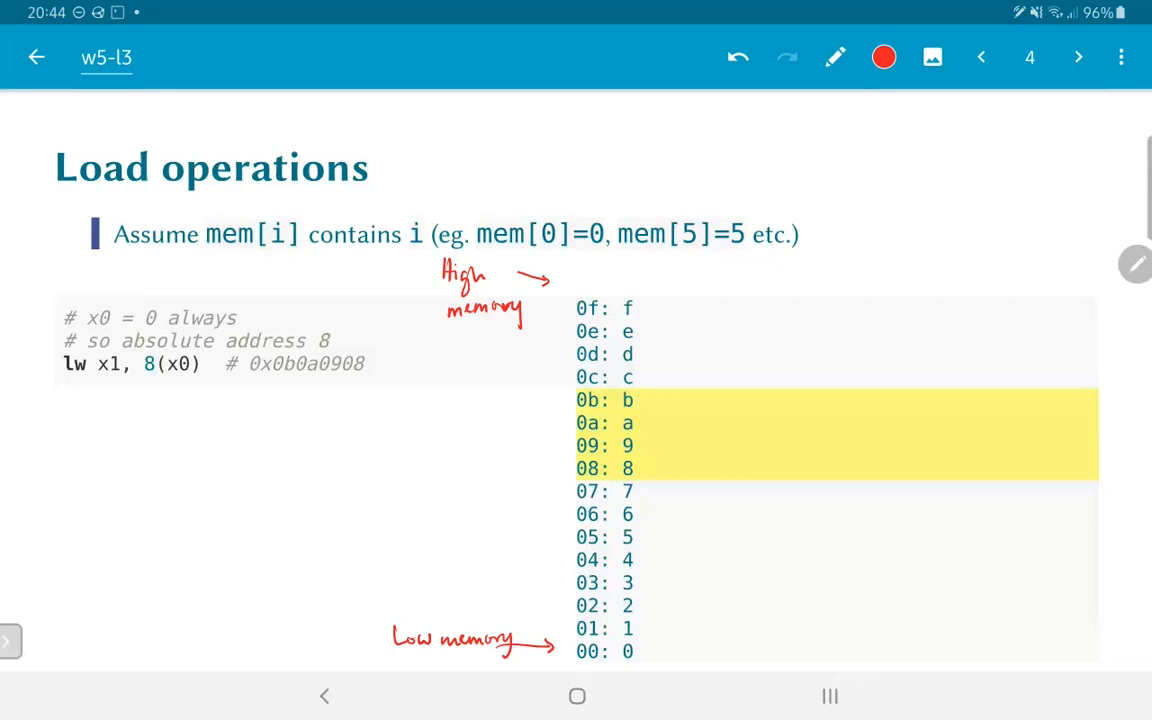
Annotate lw with a red arrow and 'Load Word (32-b) from location x0+8 into reg x1'.
{"action": "left_click_drag", "start_coordinate": [72, 400], "coordinate": [72, 430]}
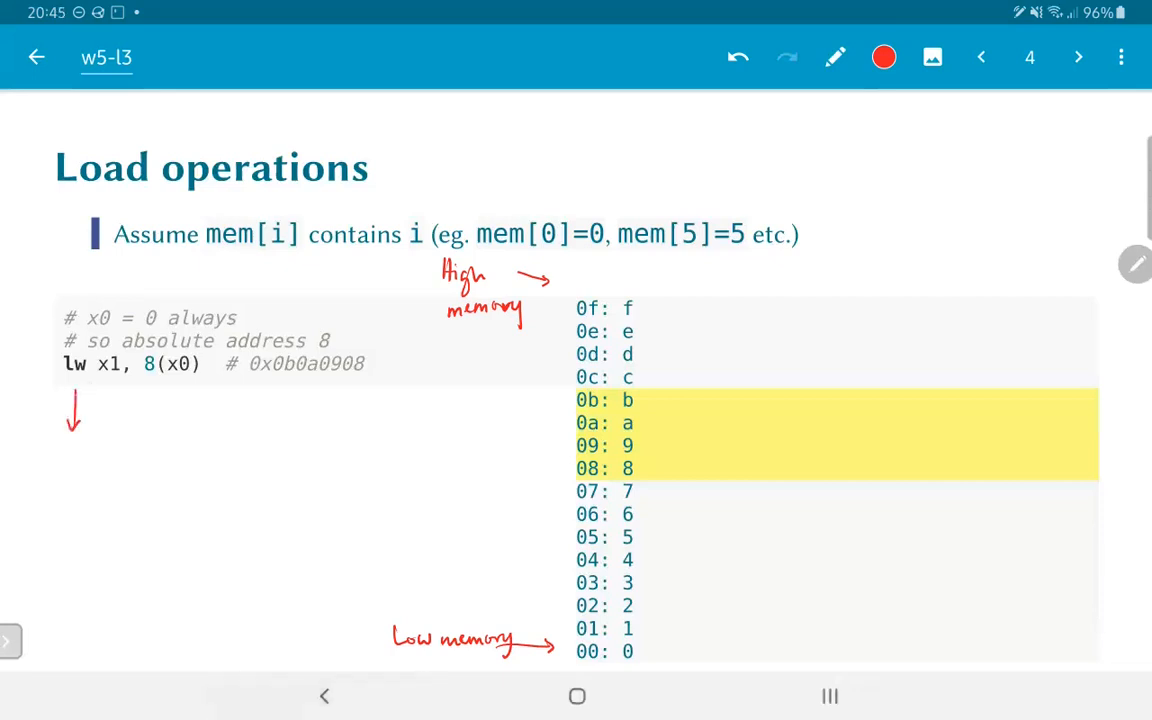
{"action": "type", "text": "Load Word"}
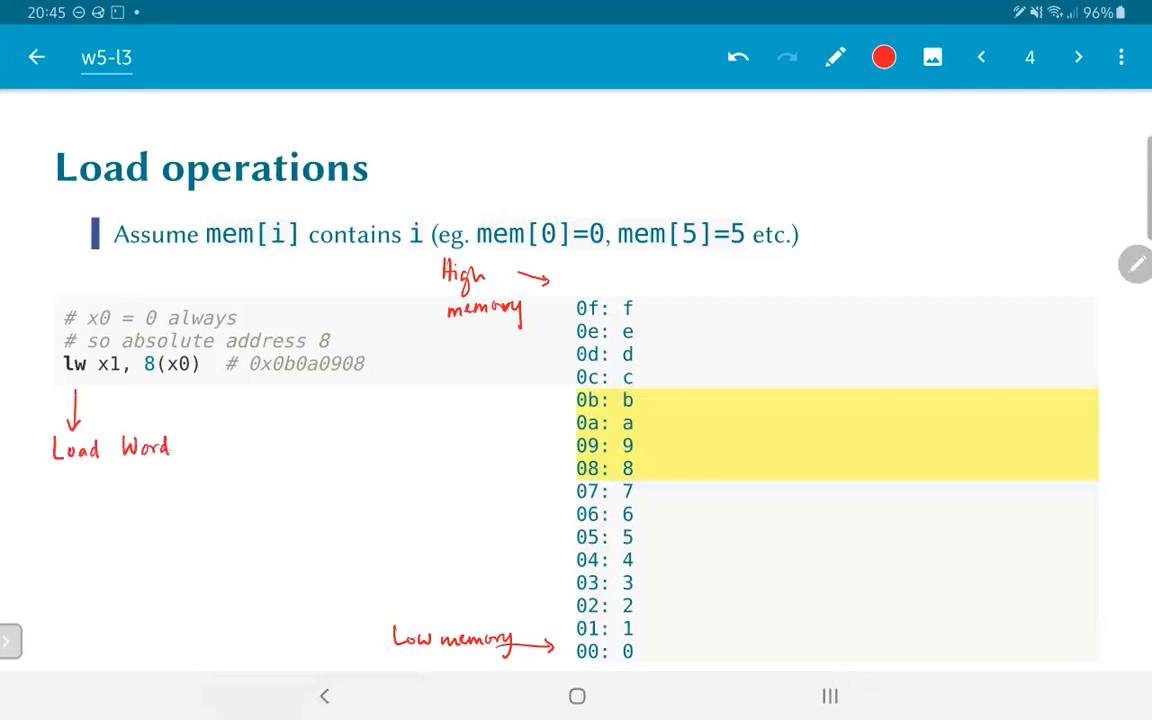
{"action": "type", "text": "(32-b"}
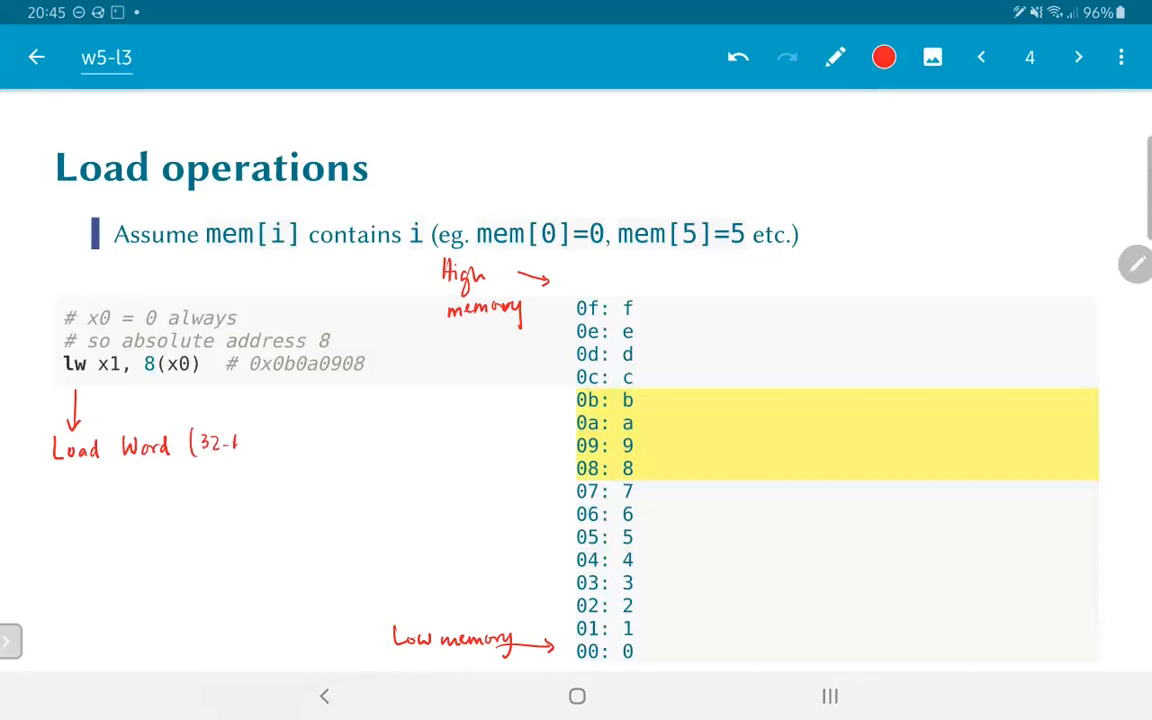
{"action": "type", "text": "b)"}
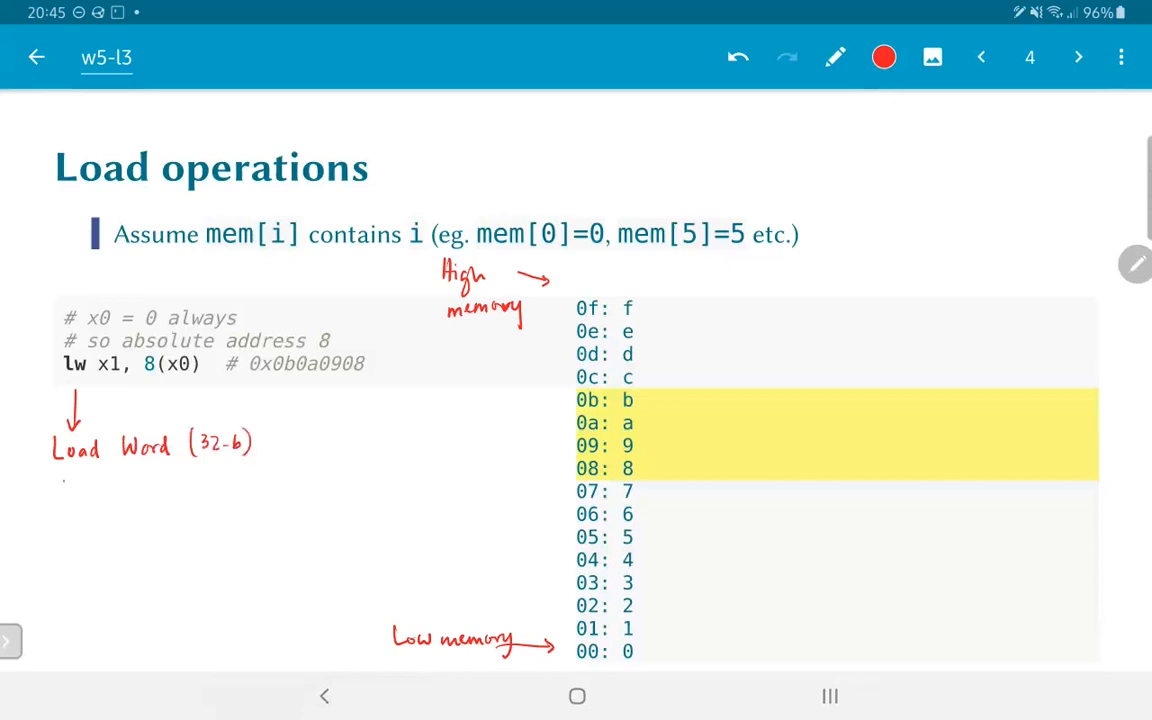
{"action": "type", "text": "from location x"}
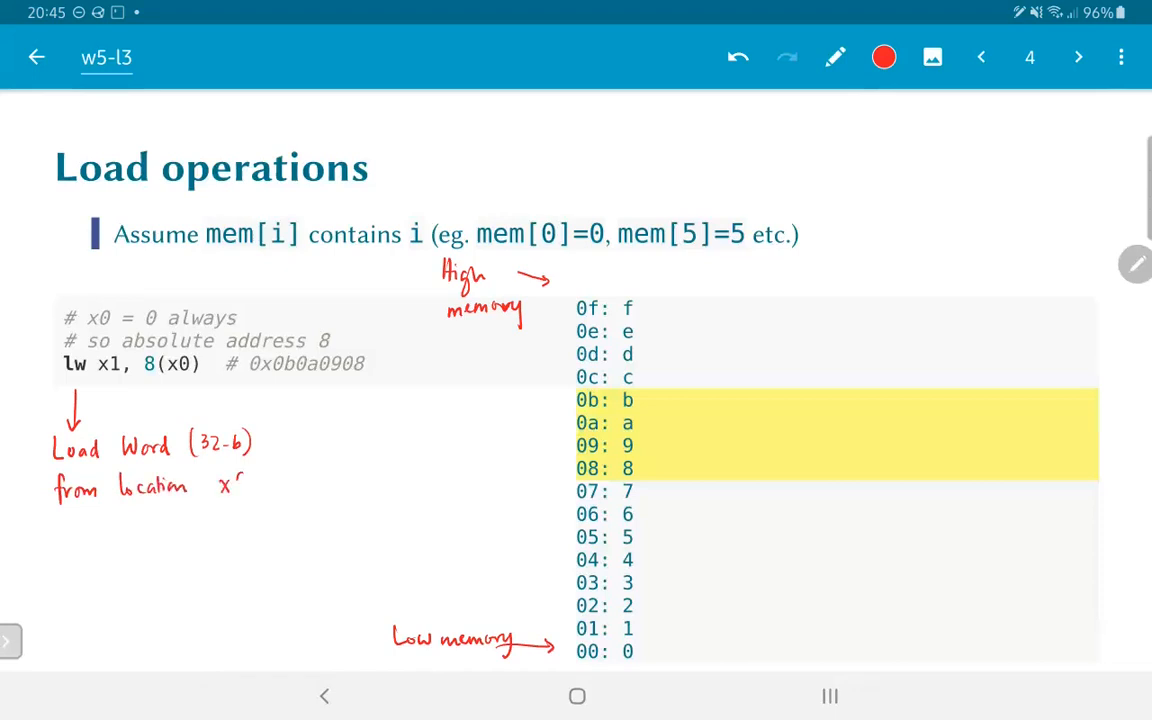
{"action": "type", "text": "0+8"}
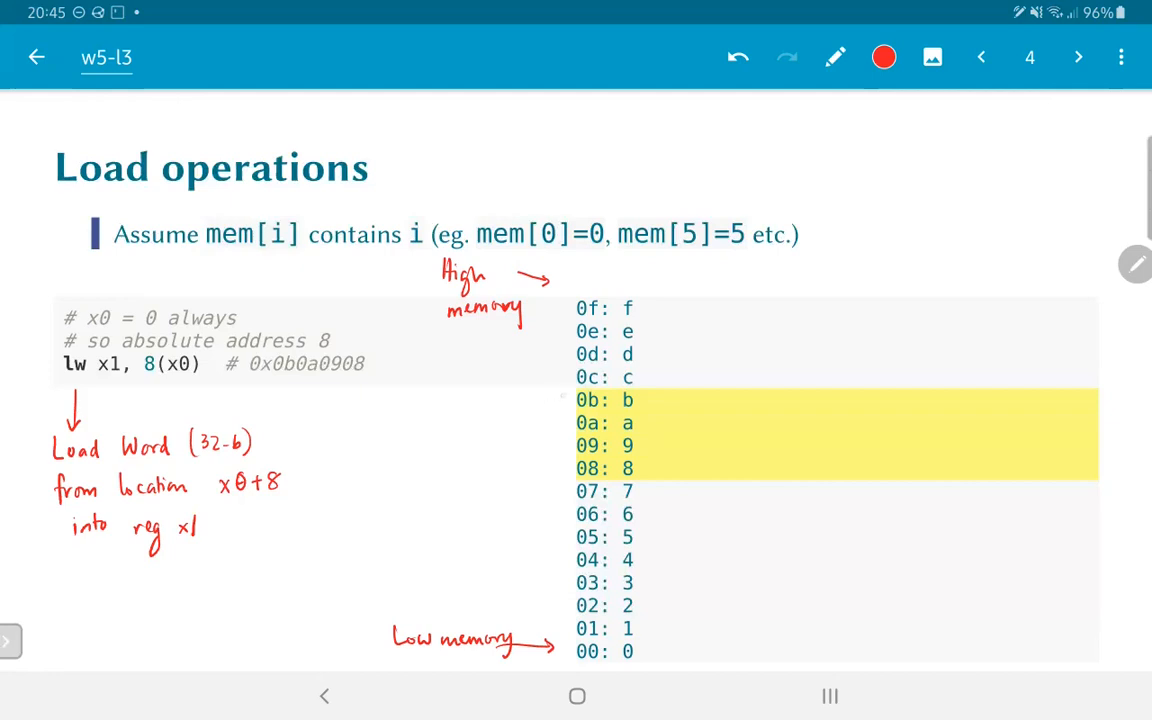
Bracket the highlighted addresses 08 to 0b, underline the lw line, and advance to page 5.
{"action": "left_click_drag", "start_coordinate": [570, 396], "coordinate": [556, 476]}
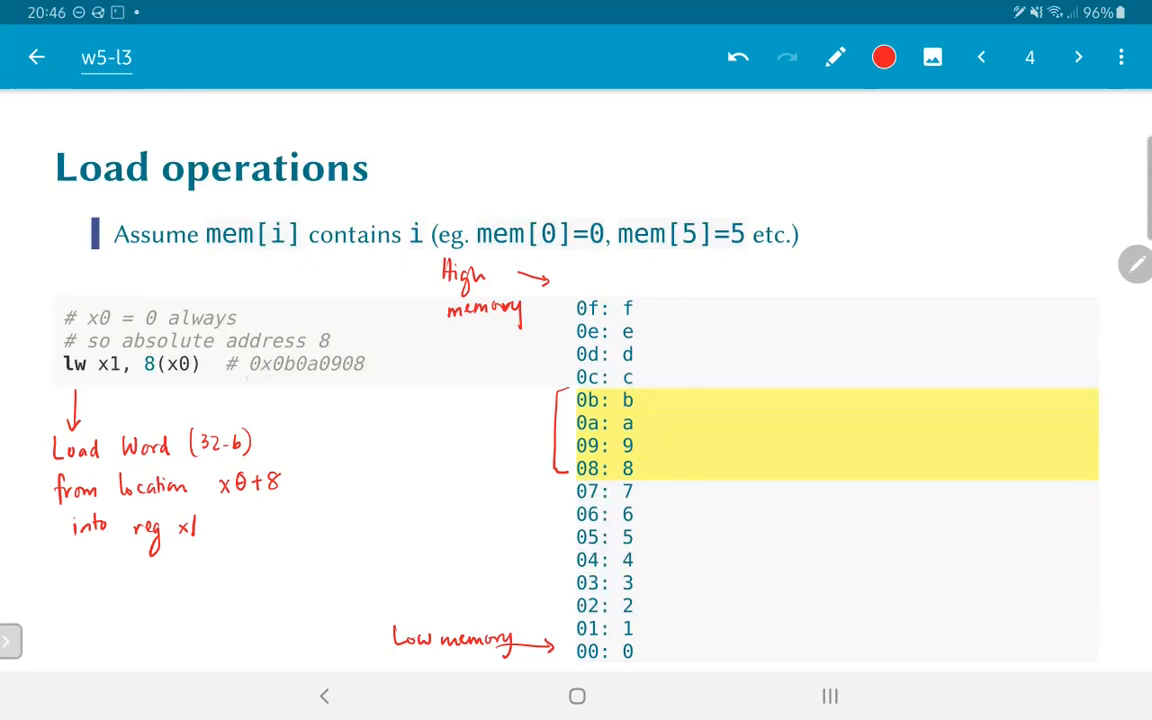
{"action": "left_click_drag", "start_coordinate": [244, 384], "coordinate": [370, 384]}
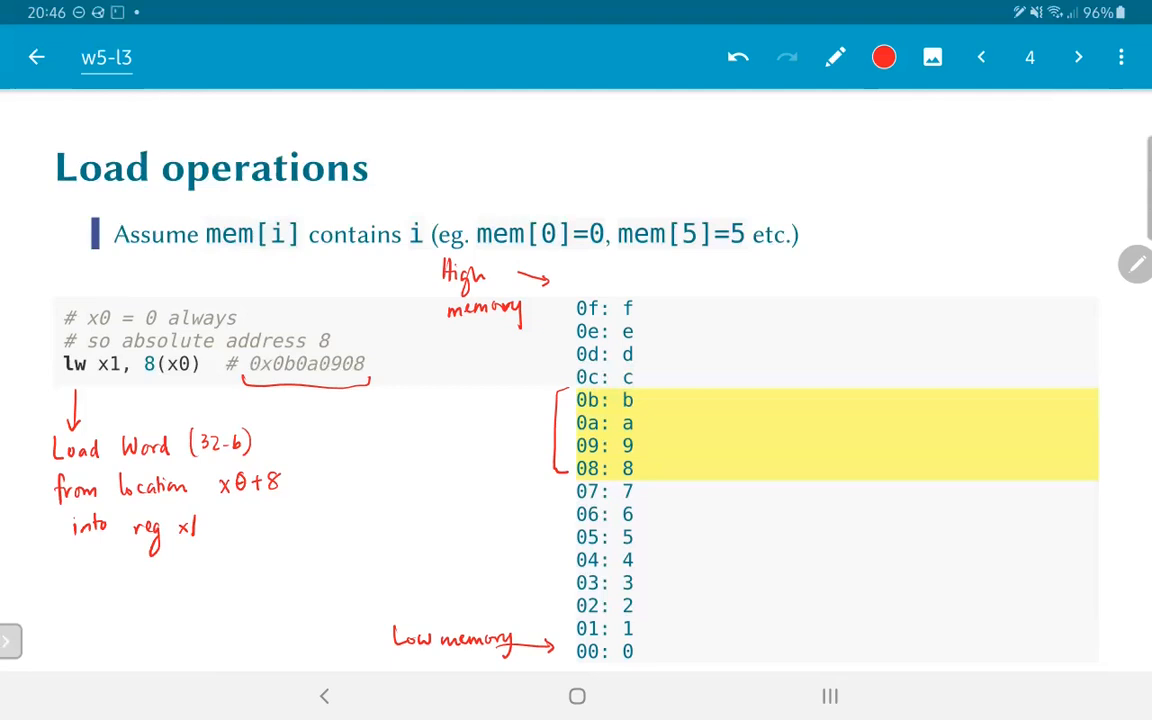
{"action": "left_click", "coordinate": [1076, 56]}
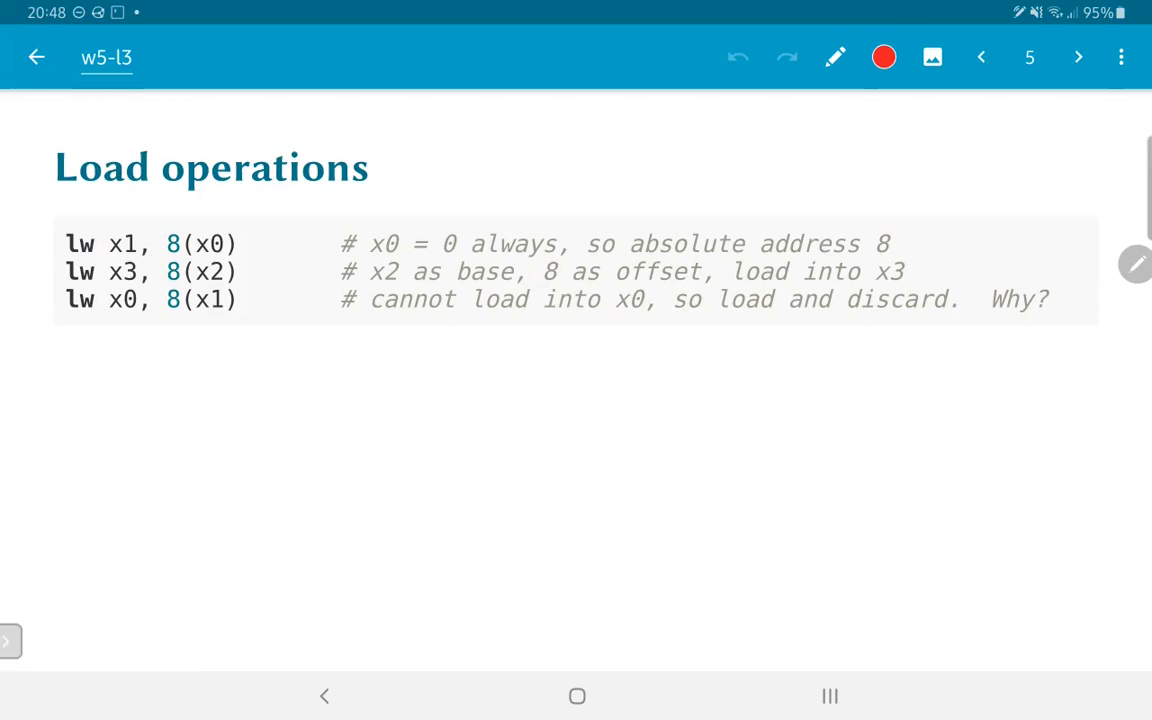
Advance to page 6, the Alignment slide with the lw x1, 10(x0) memory diagram.
{"action": "left_click", "coordinate": [1076, 56]}
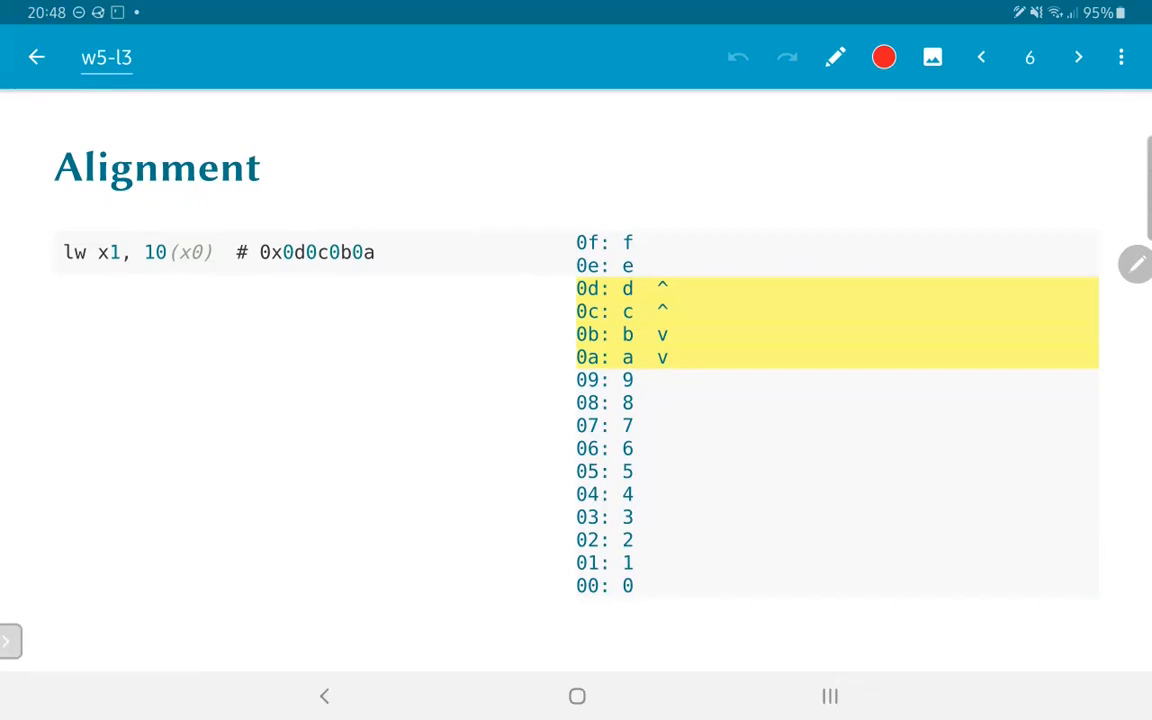
Mark addresses 0a and 0d with red arrows labelled 10 and 13, then switch ink to blue.
{"action": "left_click_drag", "start_coordinate": [556, 360], "coordinate": [530, 356]}
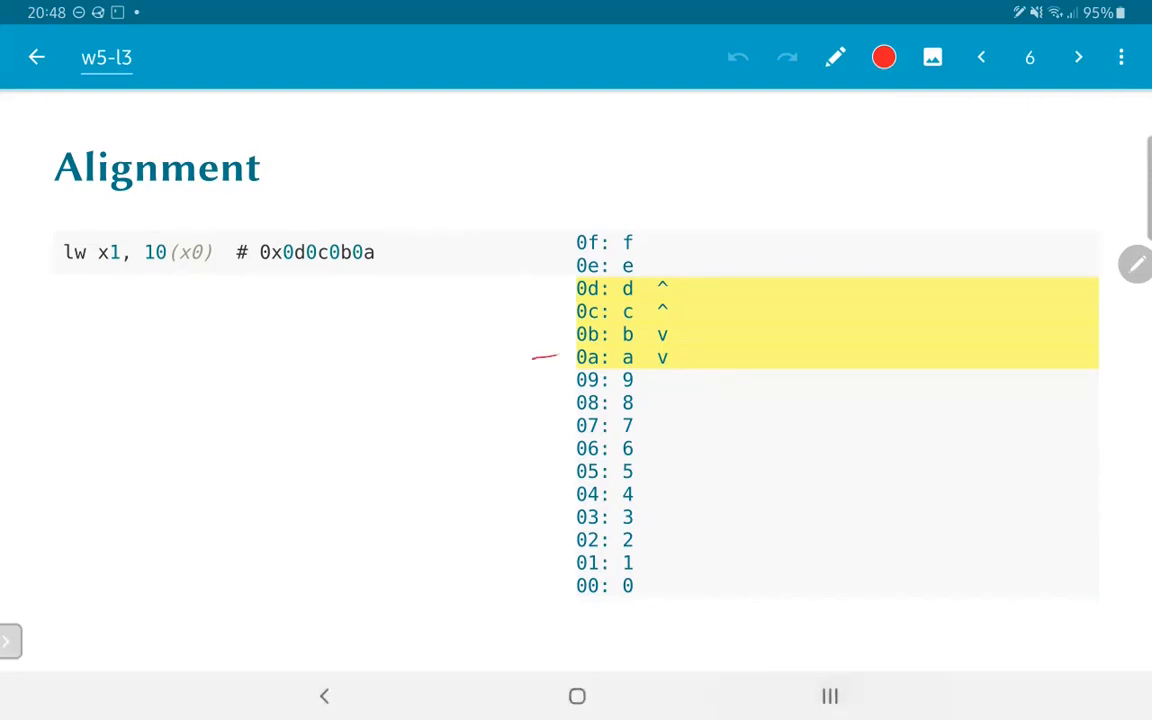
{"action": "left_click_drag", "start_coordinate": [544, 356], "coordinate": [560, 380]}
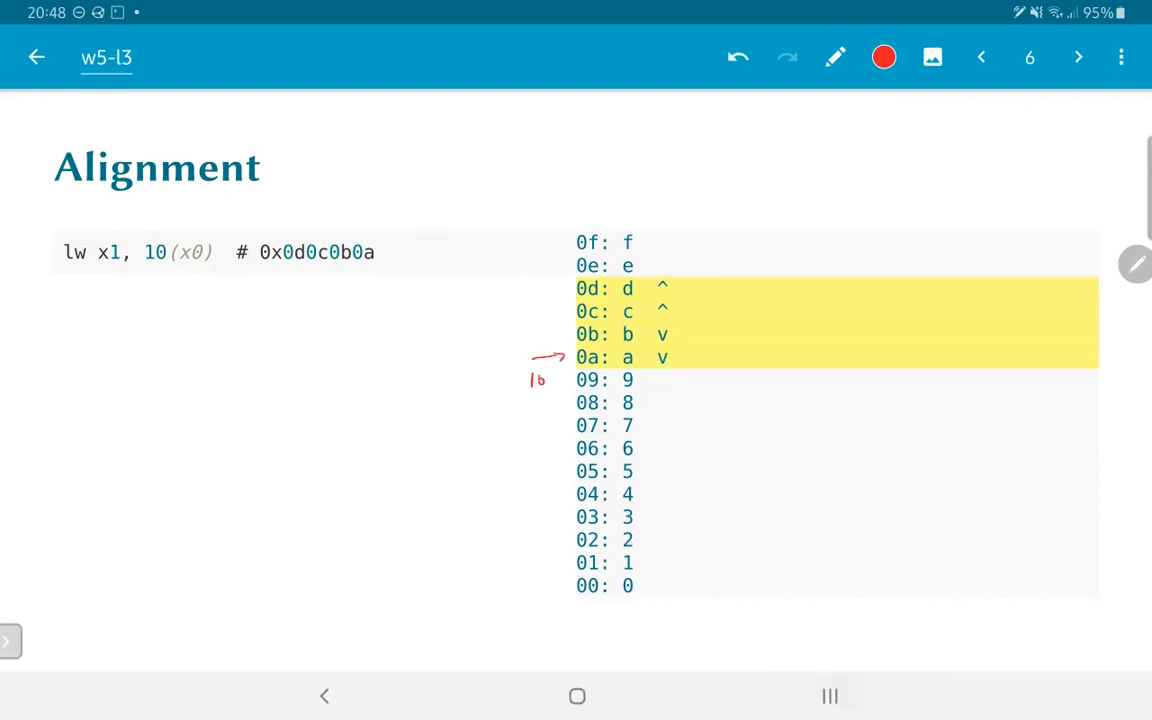
{"action": "left_click_drag", "start_coordinate": [516, 280], "coordinate": [560, 290]}
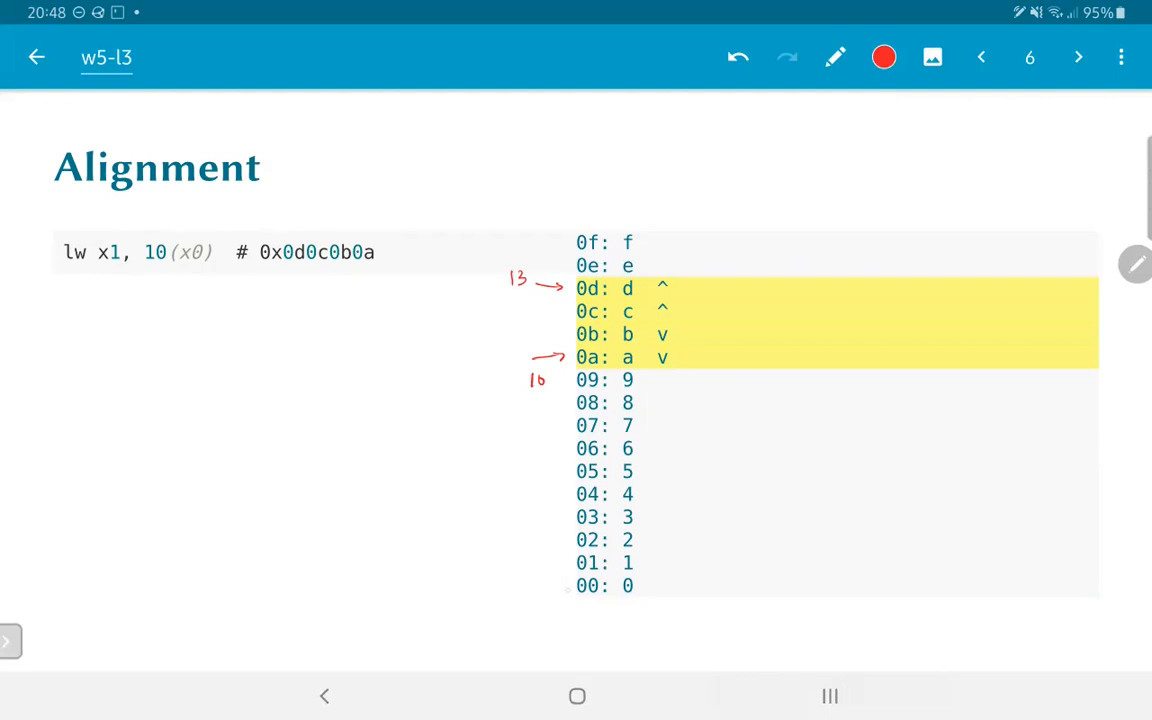
{"action": "left_click", "coordinate": [884, 56]}
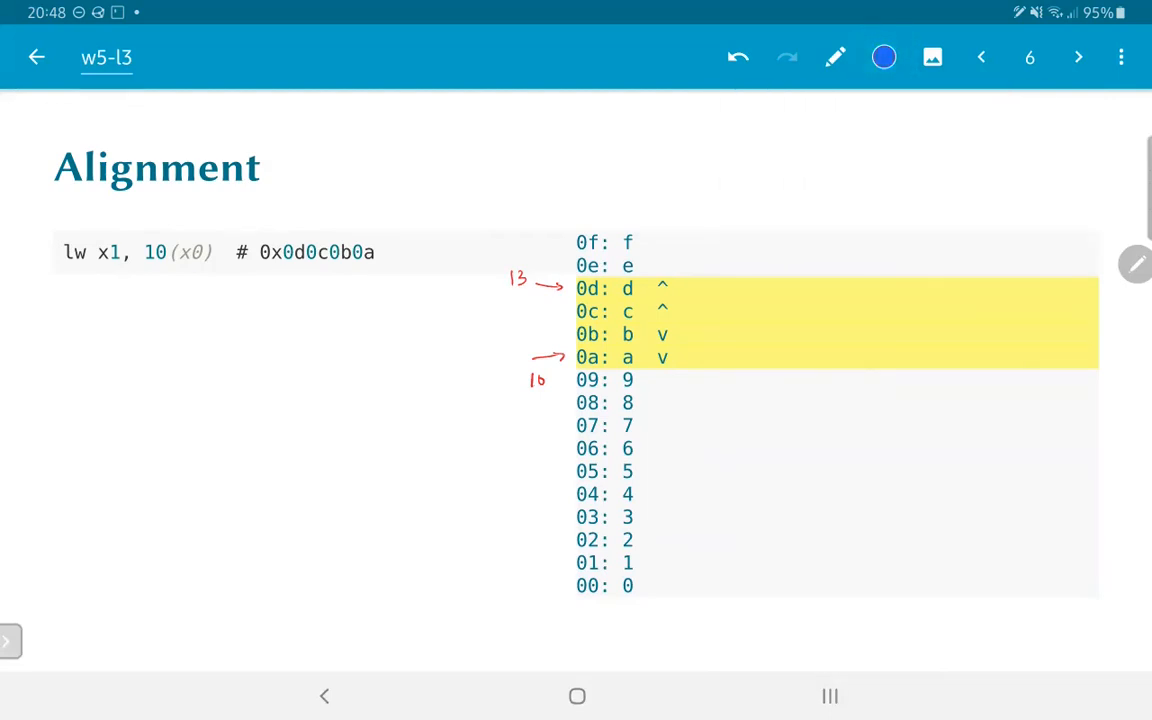
Mark word-aligned addresses 00, 04, 08 and 0c with blue arrows, then advance to page 7.
{"action": "left_click_drag", "start_coordinate": [530, 586], "coordinate": [564, 586]}
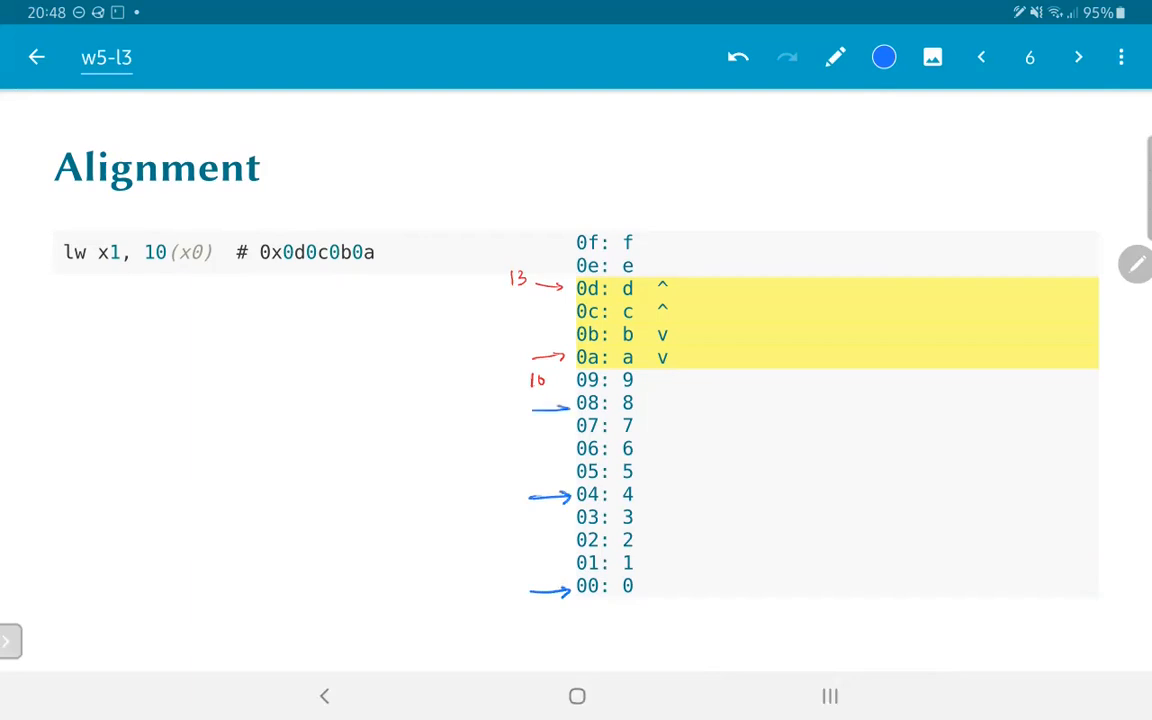
{"action": "left_click_drag", "start_coordinate": [530, 318], "coordinate": [568, 318]}
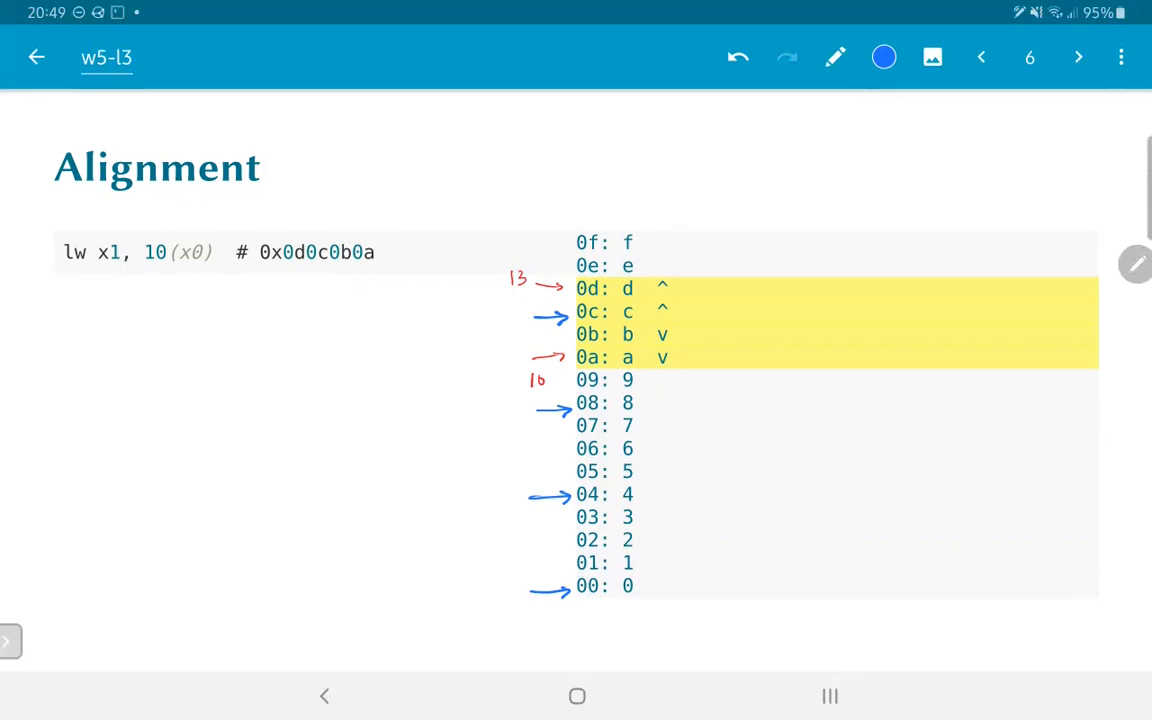
{"action": "left_click", "coordinate": [1078, 56]}
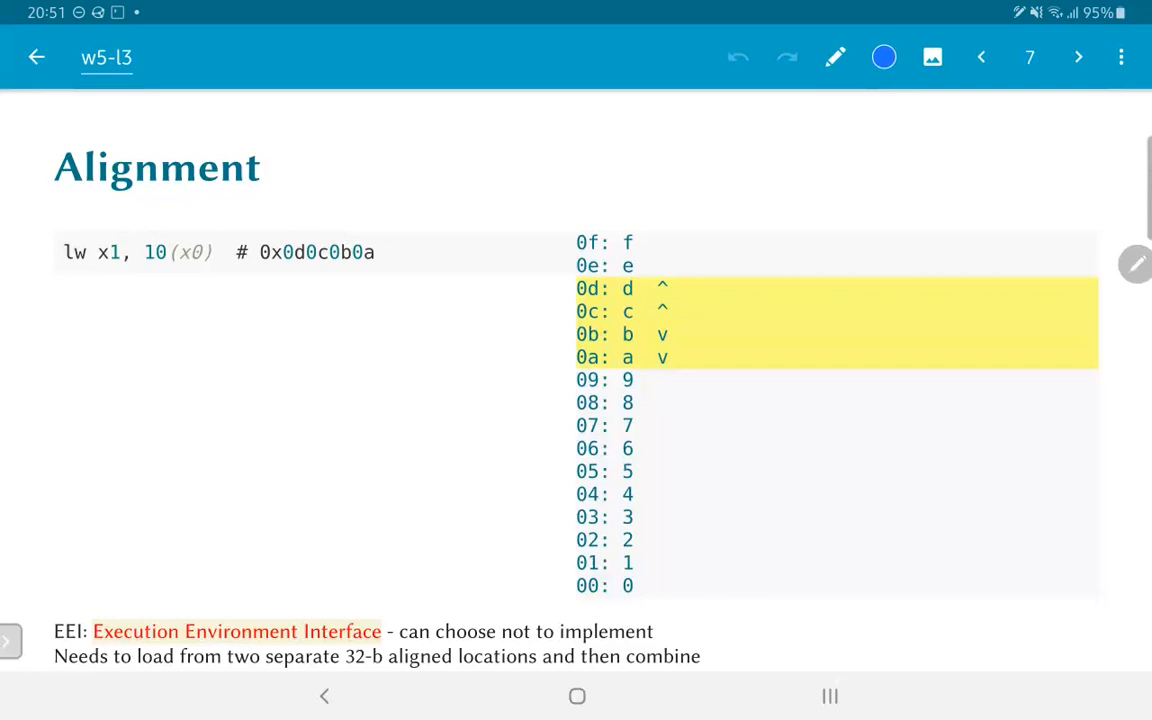
Advance to page 8, the Load Half-word slide with lh x1, 8(x0).
{"action": "left_click", "coordinate": [1076, 56]}
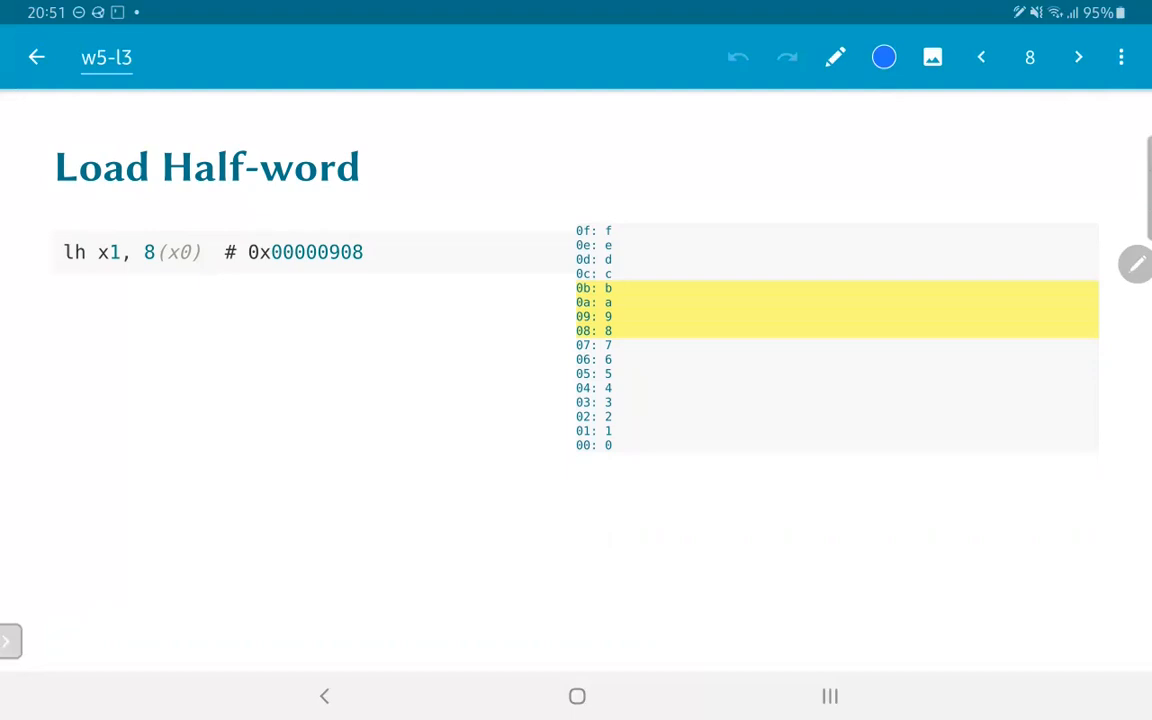
On the masking-explanation slide, underline 00000908 and write 'lhu → unsigned' in blue ink.
{"action": "left_click", "coordinate": [1078, 56]}
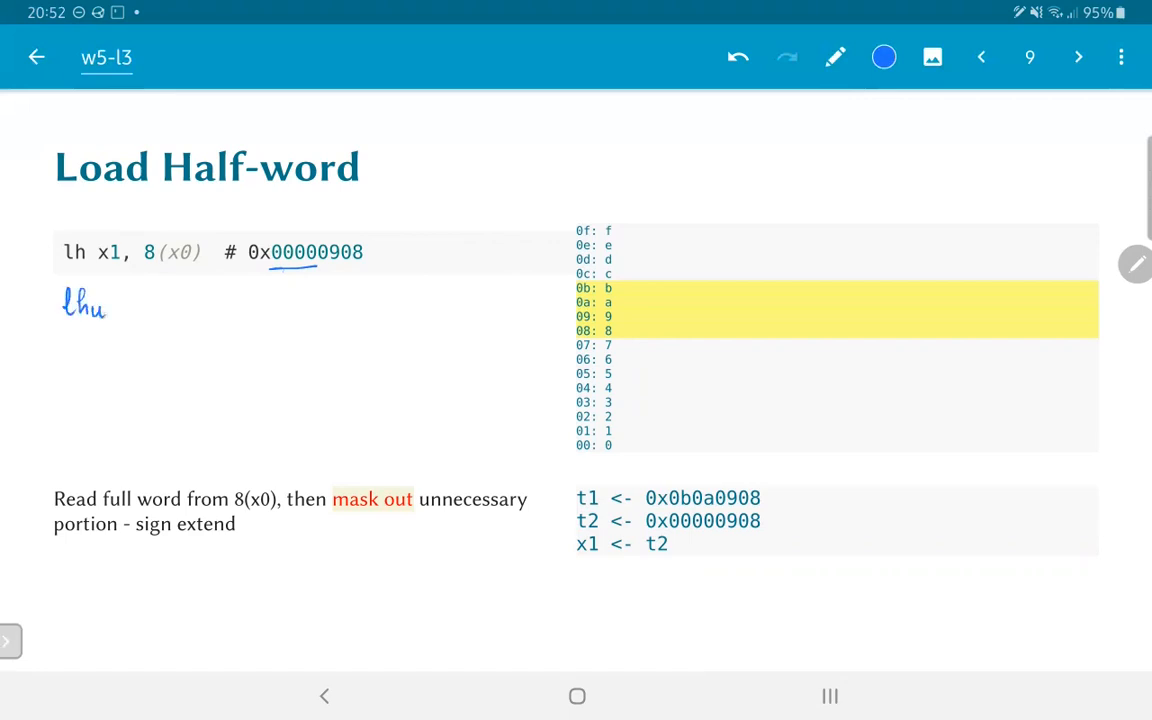
{"action": "left_click_drag", "start_coordinate": [112, 310], "coordinate": [144, 310]}
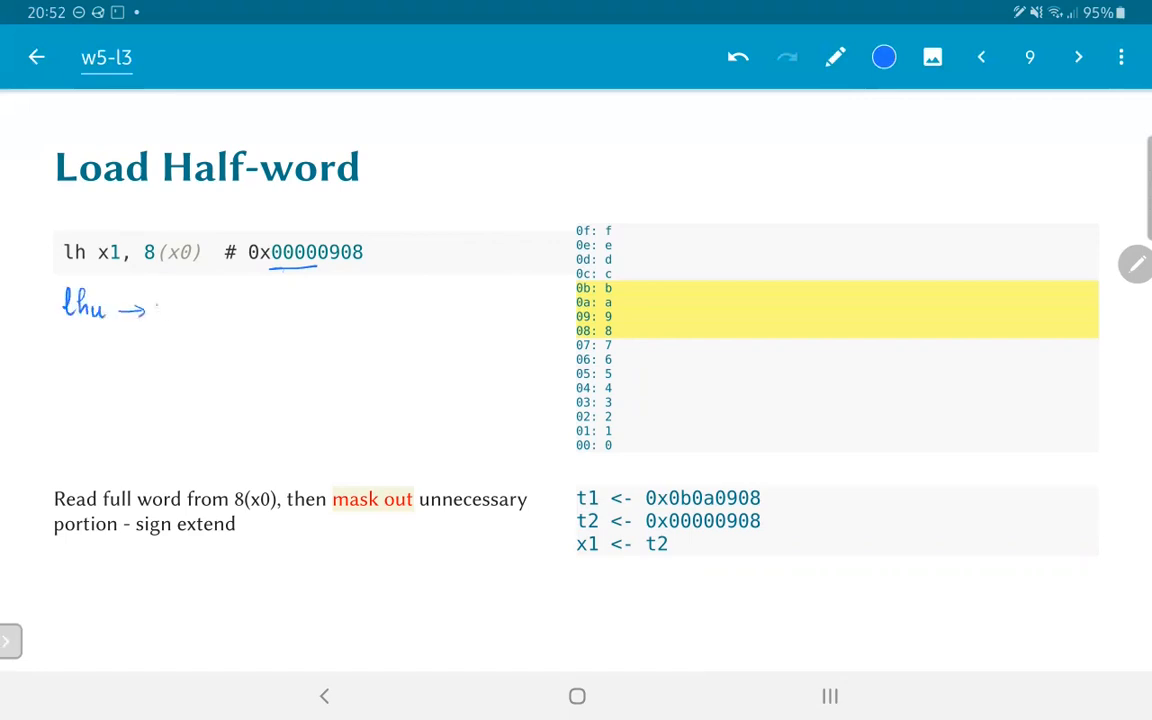
{"action": "type", "text": "unsign"}
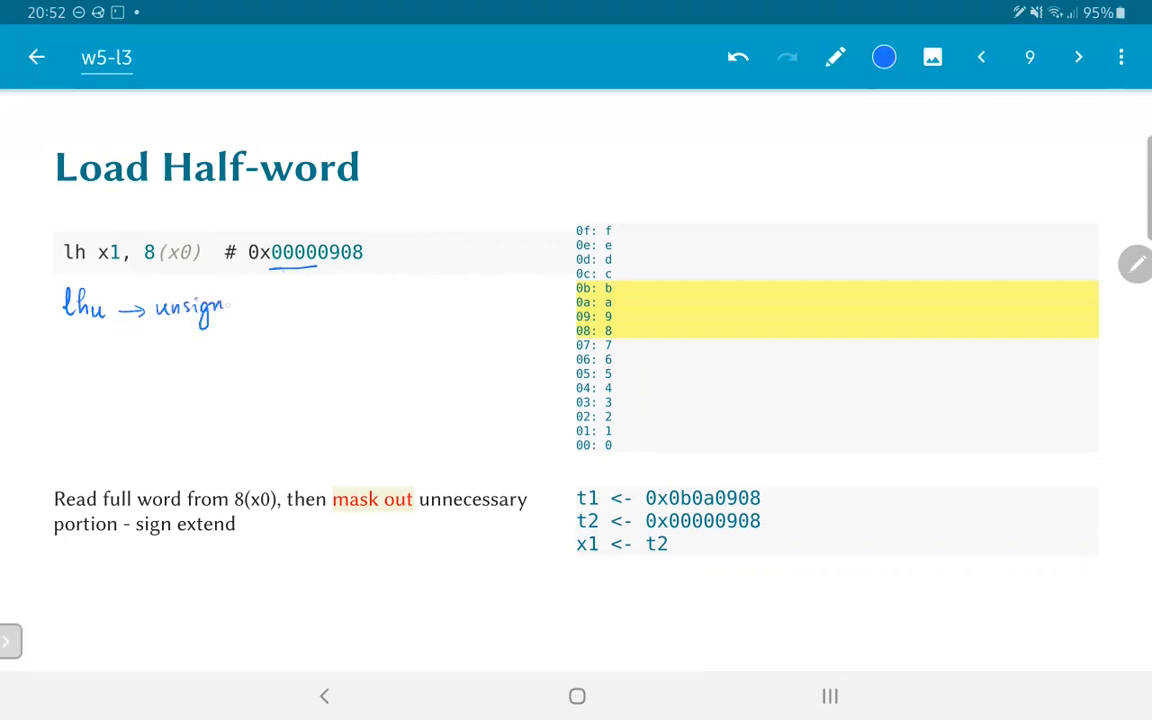
{"action": "type", "text": "ned"}
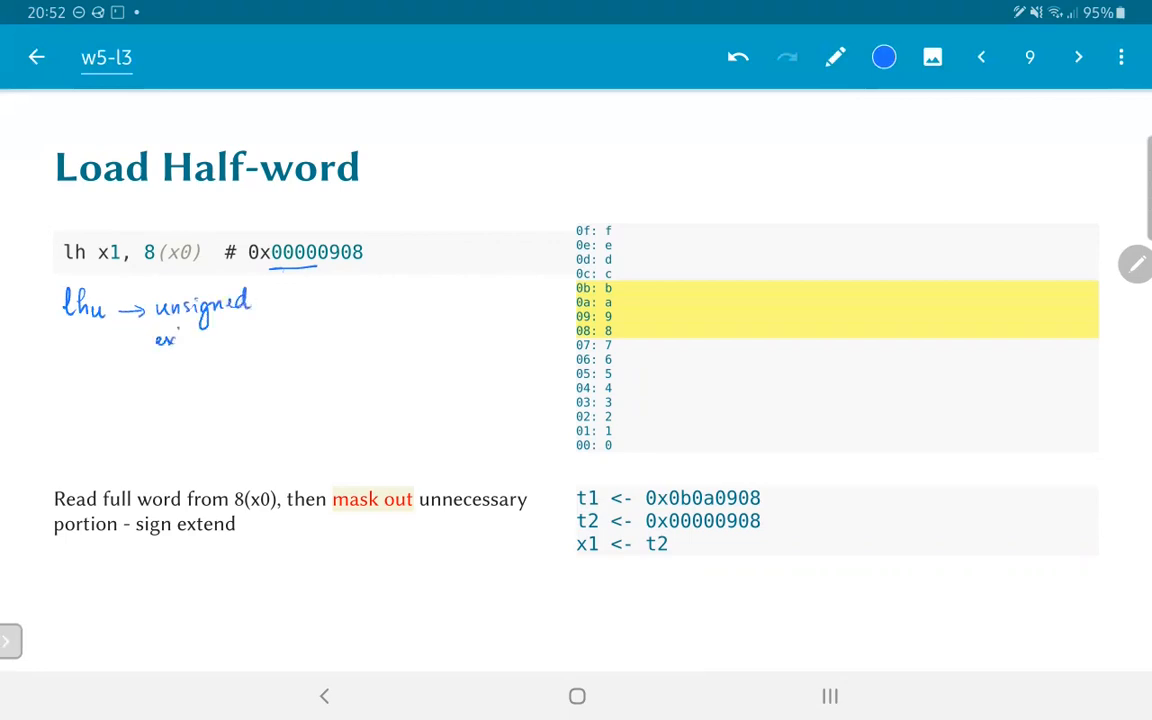
Finish the note with 'extend 0', then advance two pages to the shift-then-mask Load Half-word slide.
{"action": "type", "text": "extend 0"}
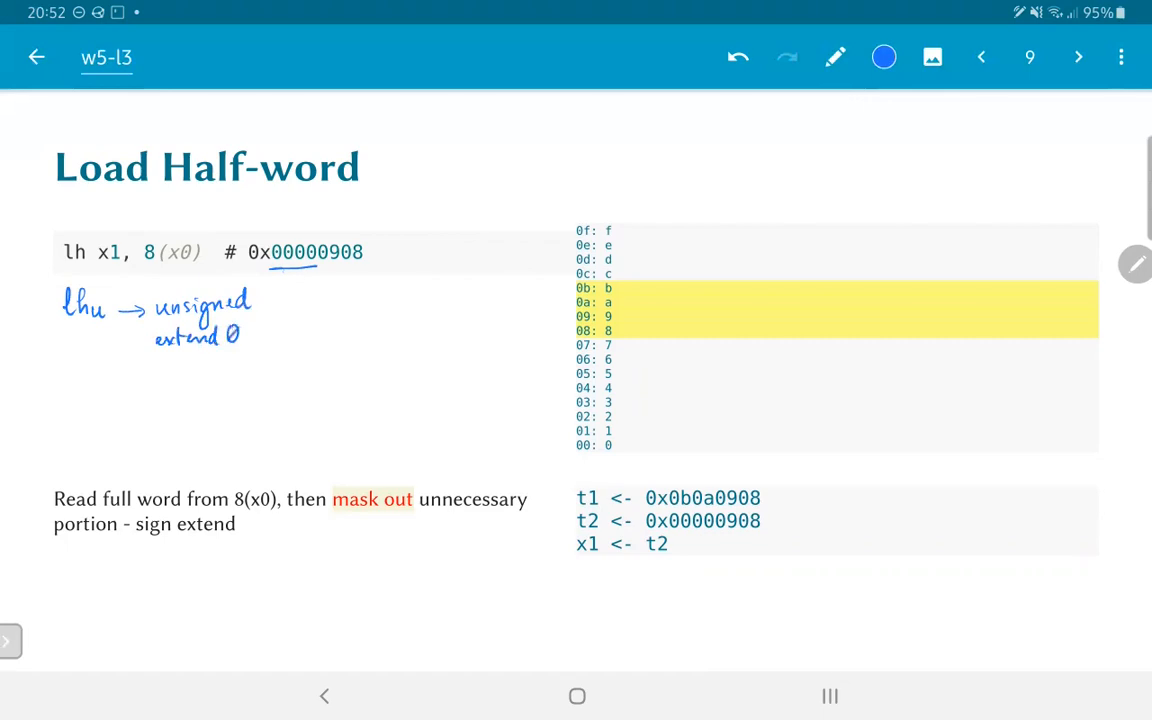
{"action": "left_click", "coordinate": [1078, 56]}
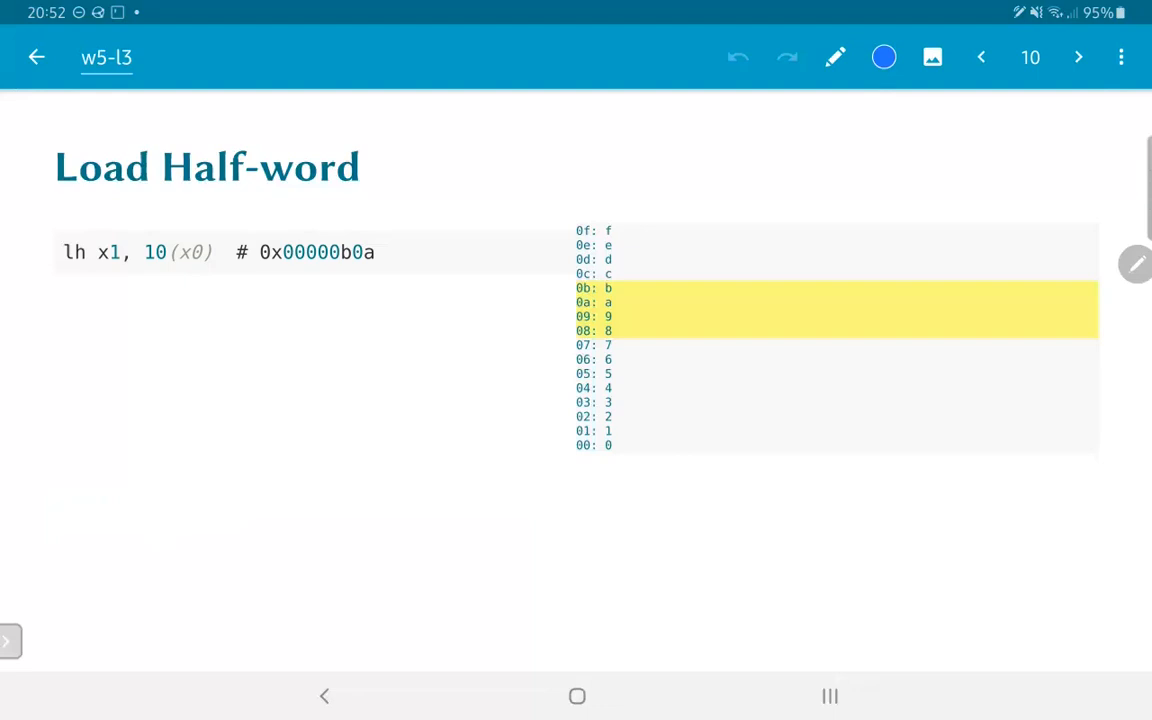
{"action": "left_click", "coordinate": [1078, 56]}
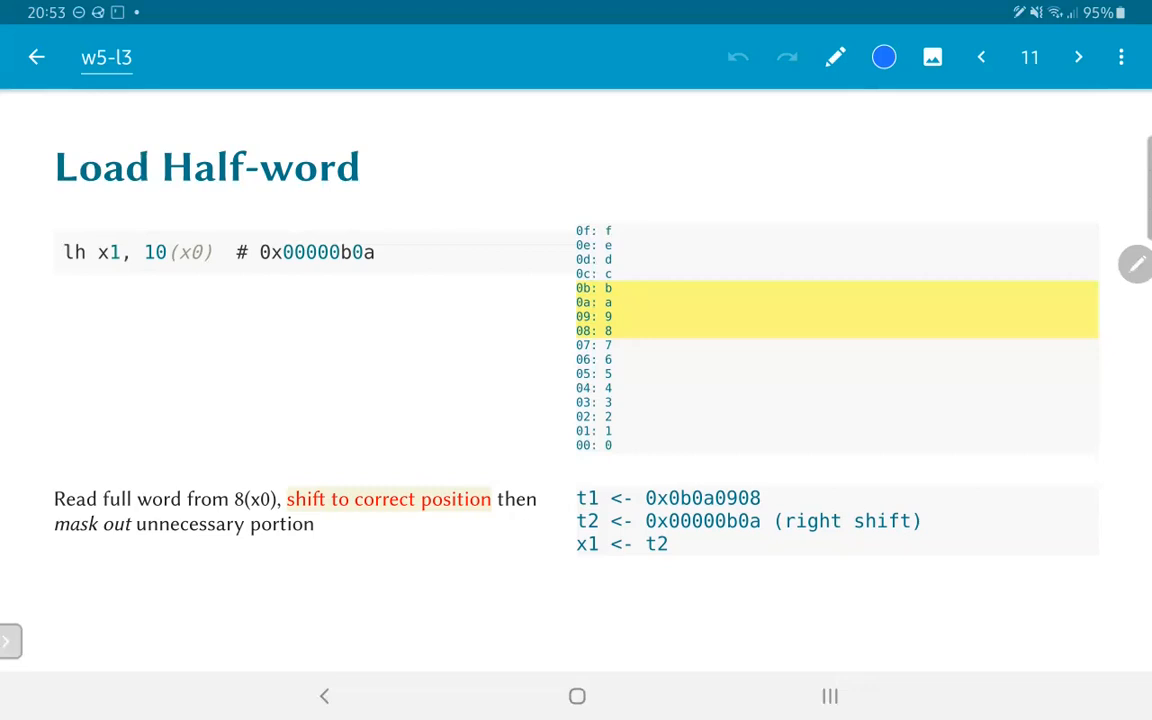
Advance through the Load Byte shift-and-mask steps to the Memory structure slide with four N×8 boxes.
{"action": "left_click", "coordinate": [1078, 56]}
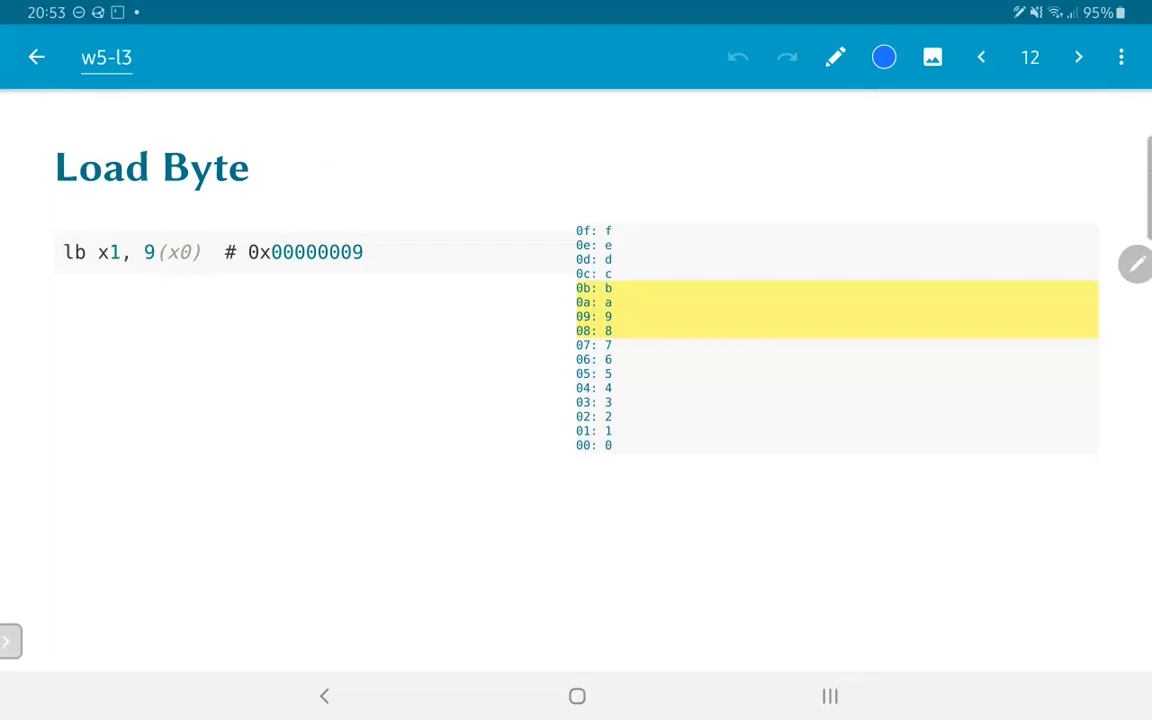
{"action": "left_click", "coordinate": [1076, 56]}
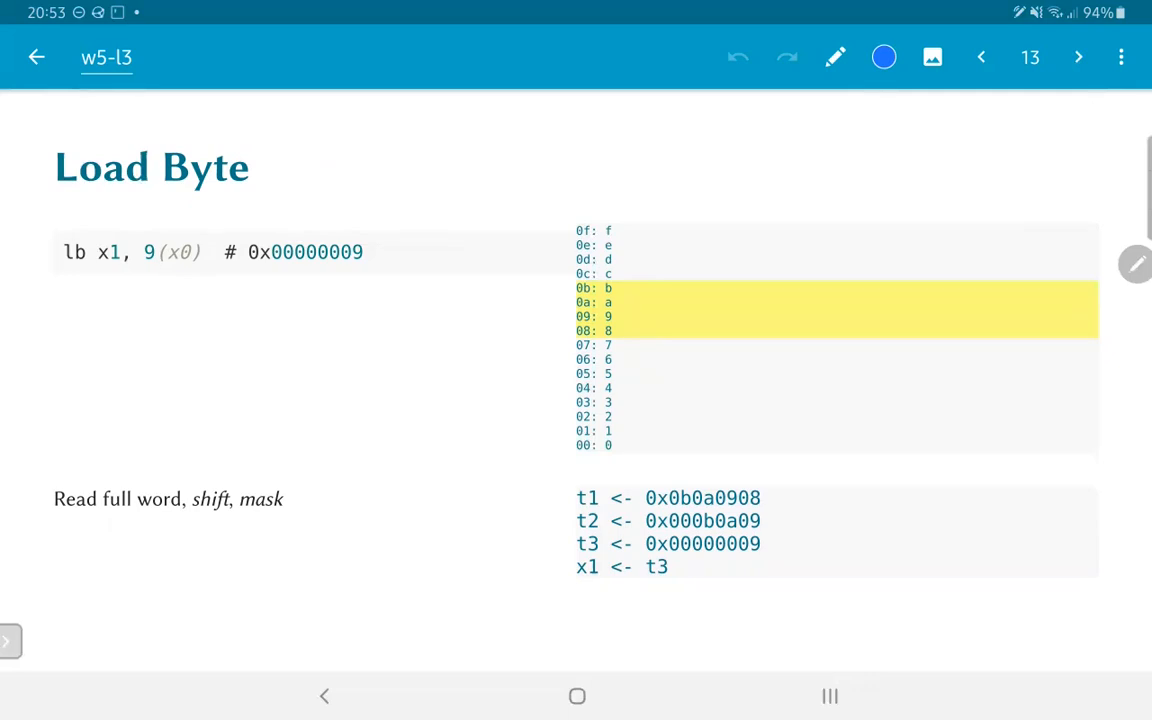
{"action": "left_click", "coordinate": [1078, 56]}
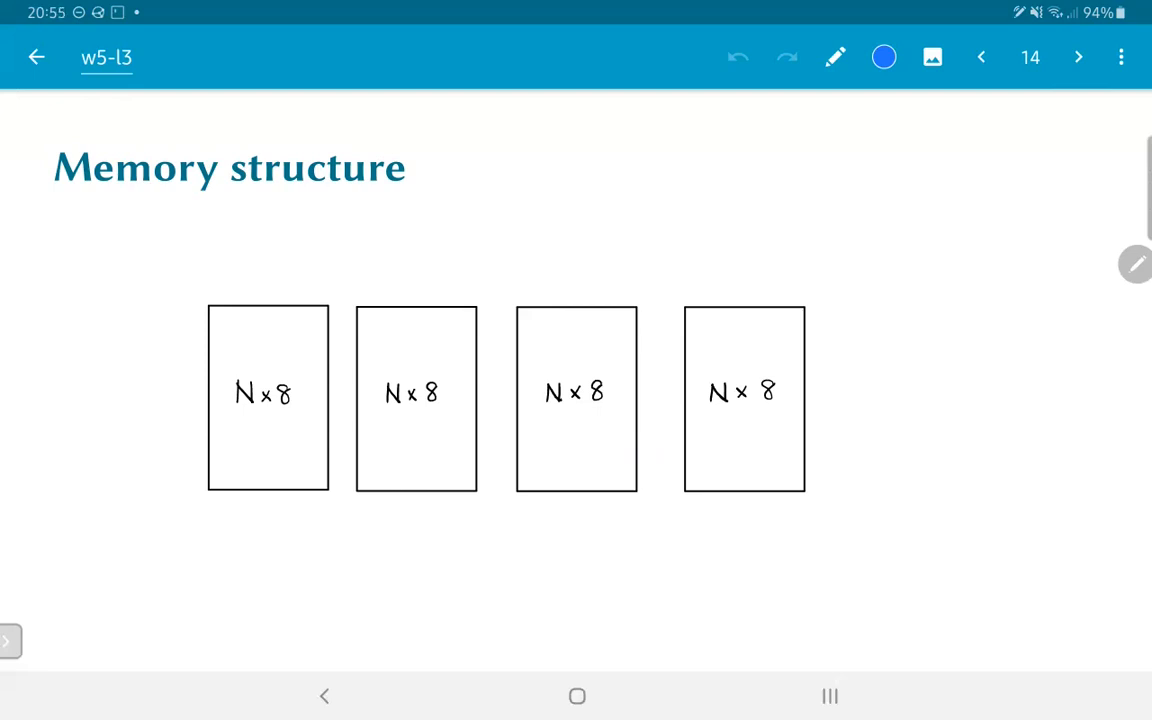
Advance two pages to show the shared daddr bus and the four boxes combining into rdata (31–0).
{"action": "left_click", "coordinate": [1078, 56]}
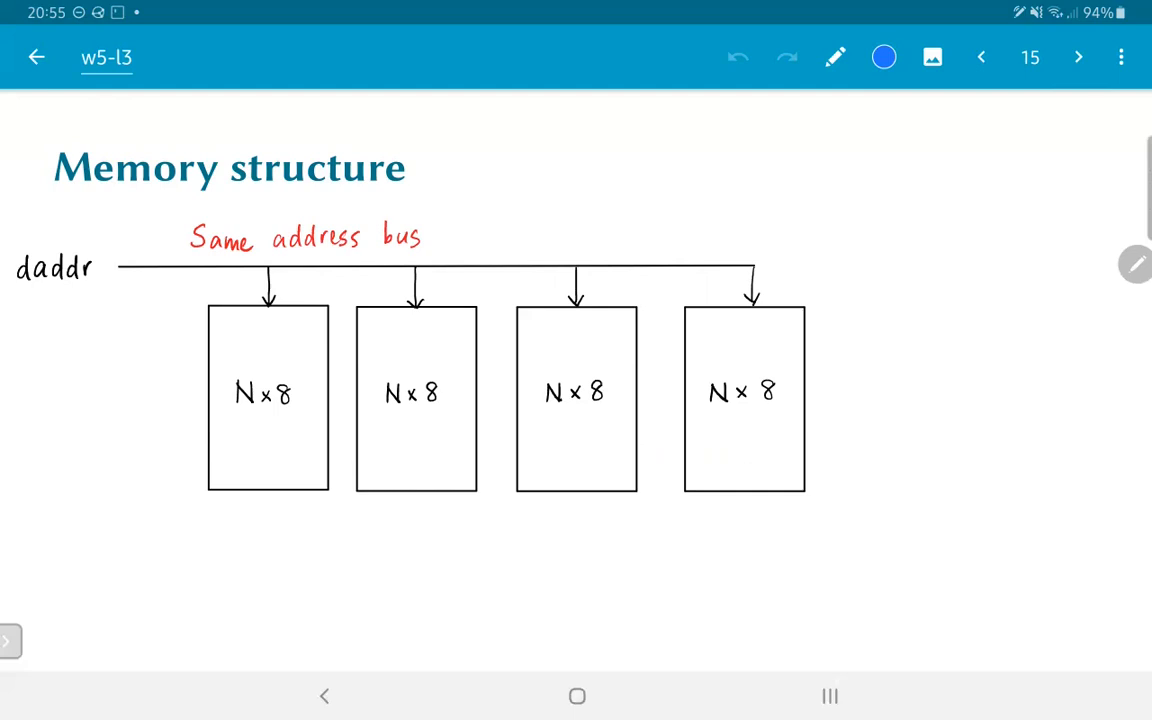
{"action": "left_click", "coordinate": [1078, 56]}
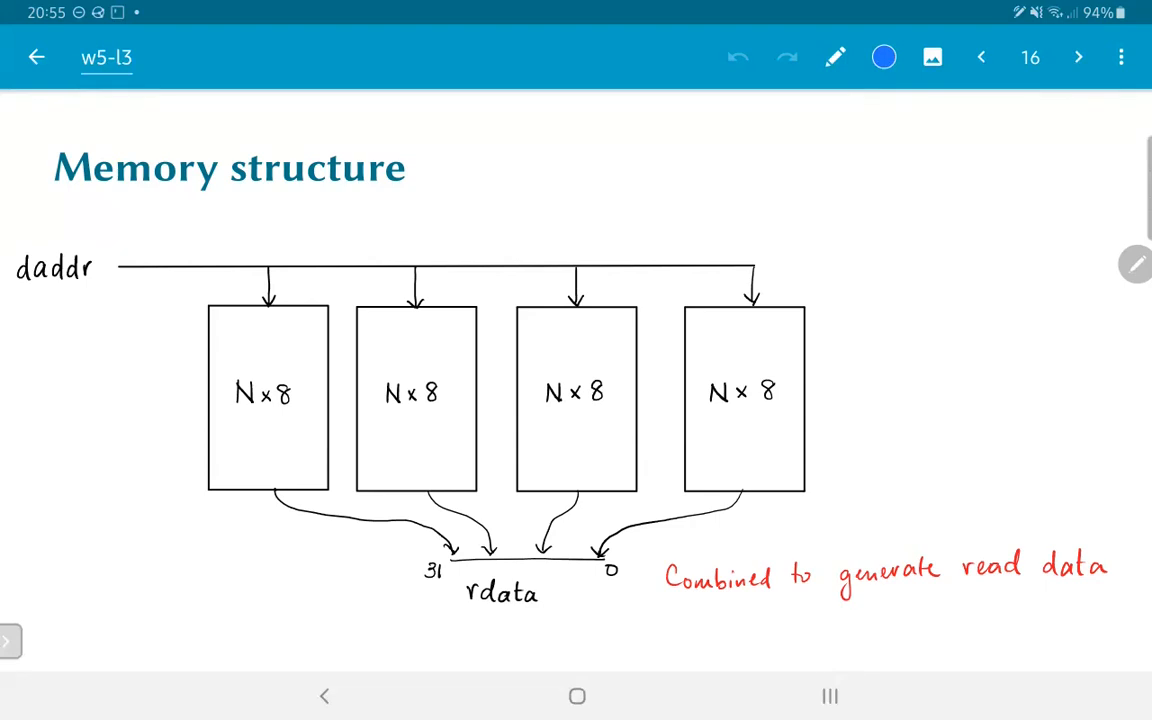
{"action": "left_click", "coordinate": [1078, 56]}
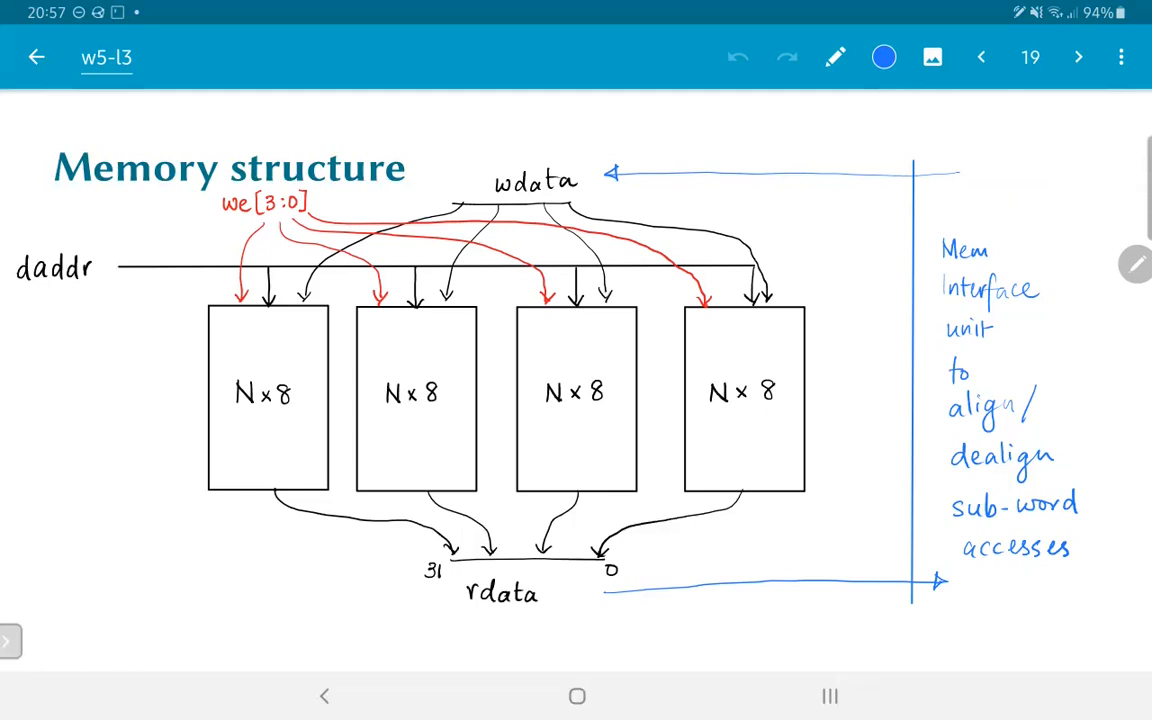
Advance to the Store Word slide for sw x1, 8(x0).
{"action": "left_click", "coordinate": [1078, 56]}
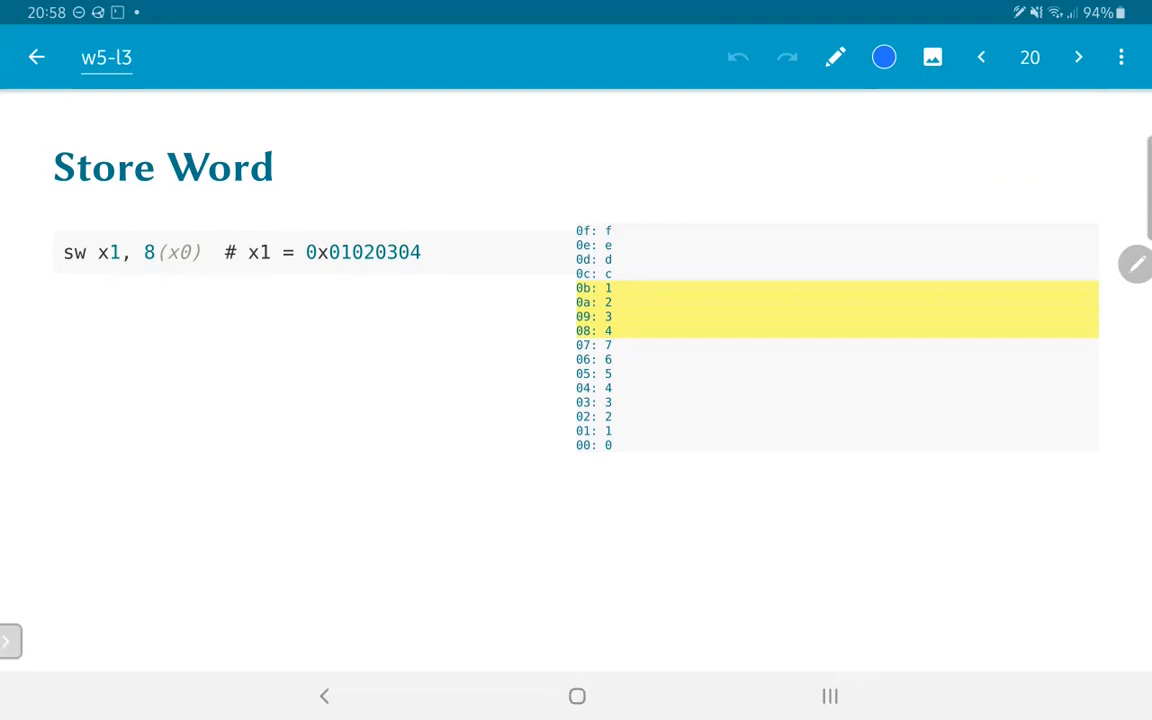
Show the 'all 4 bytes updated' Store Word slide and underline the 0b1111 write-enable value in blue.
{"action": "left_click", "coordinate": [1078, 56]}
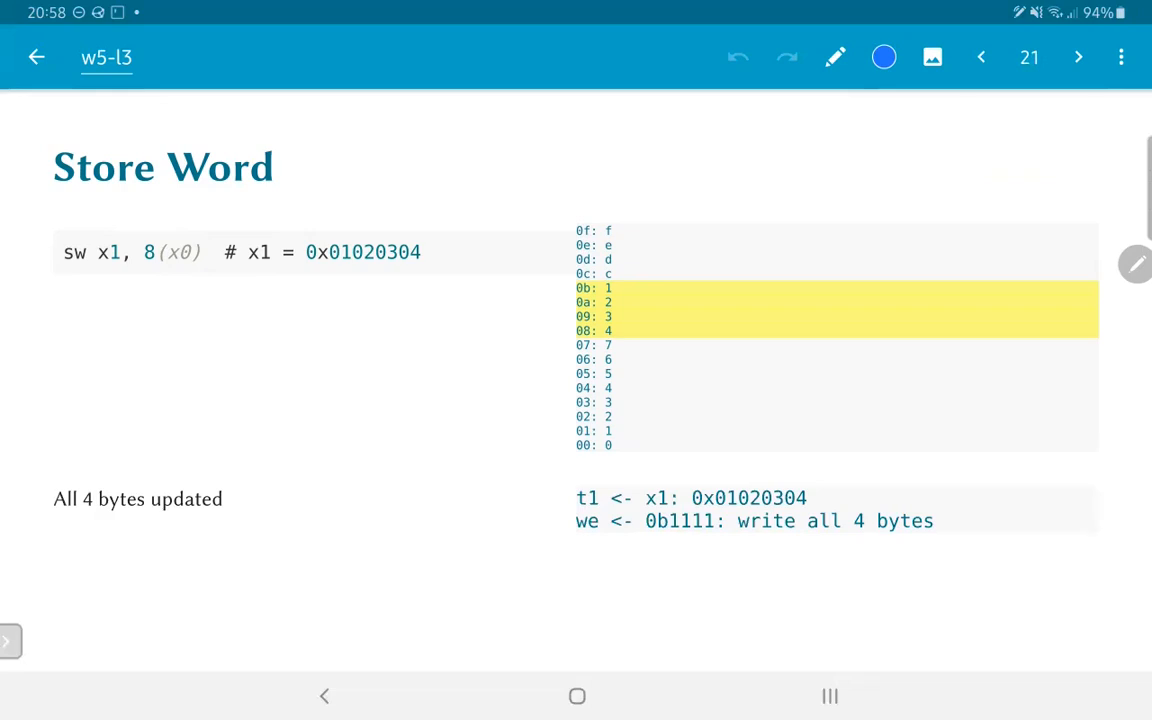
{"action": "left_click_drag", "start_coordinate": [648, 536], "coordinate": [716, 536]}
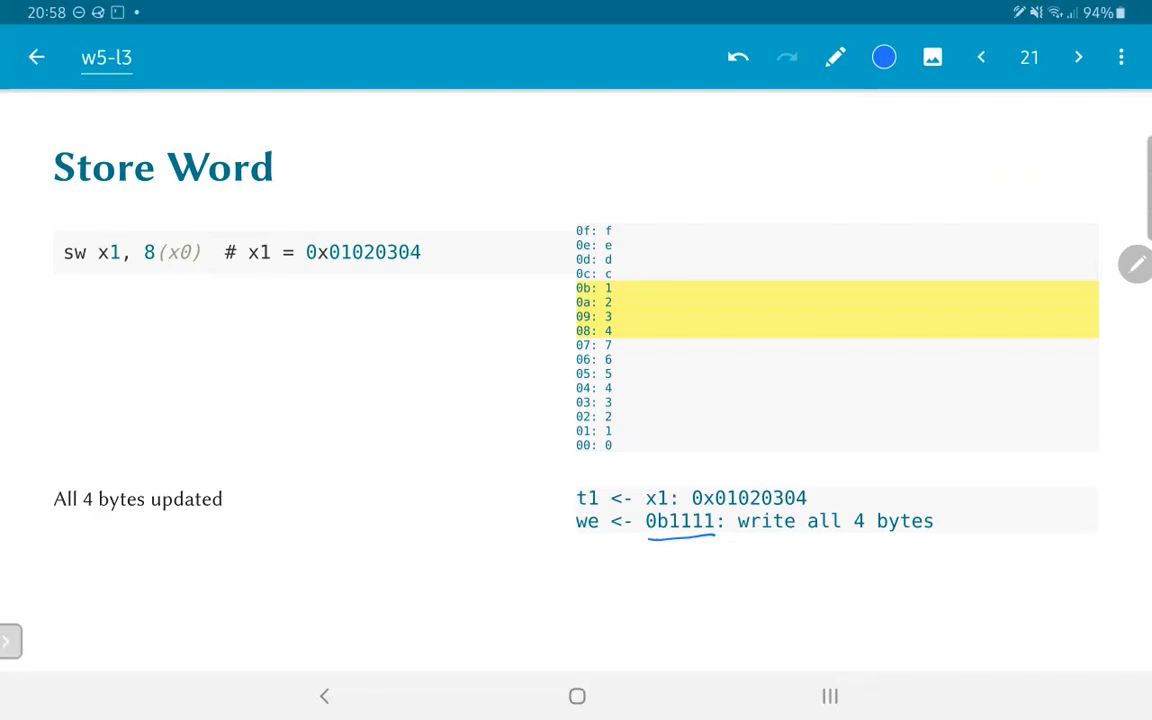
Advance two pages to the Store Word – Misaligned slide with split writes and the exception question.
{"action": "left_click", "coordinate": [1078, 56]}
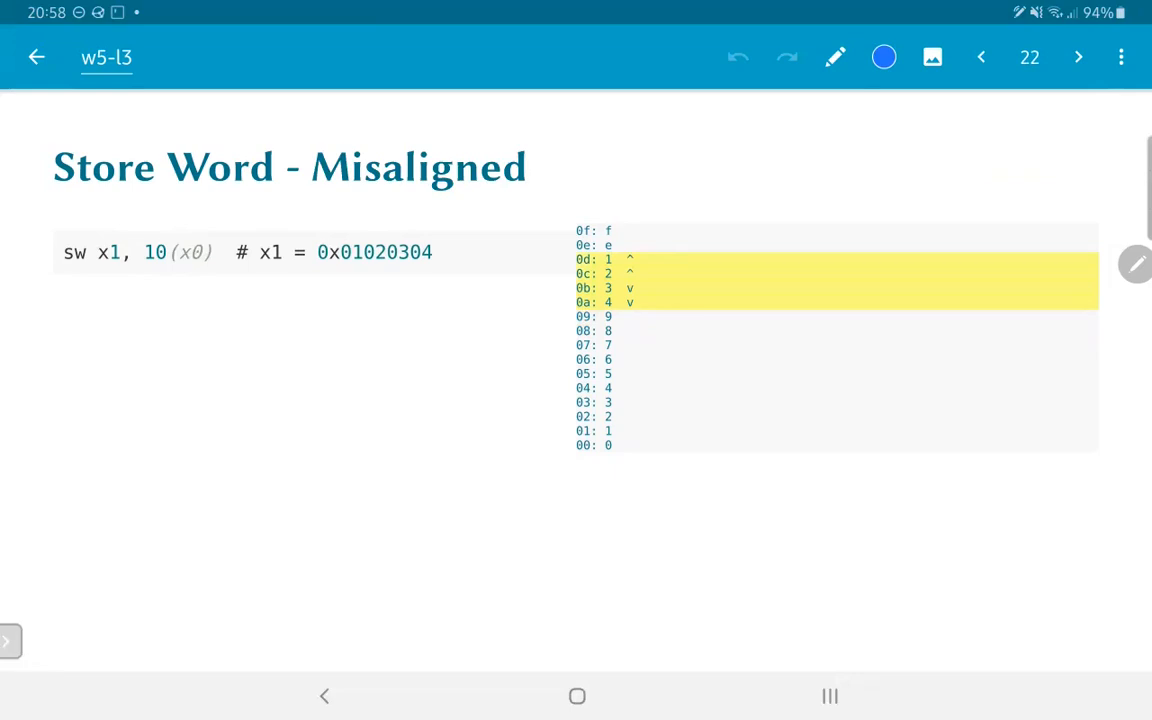
{"action": "left_click", "coordinate": [1078, 56]}
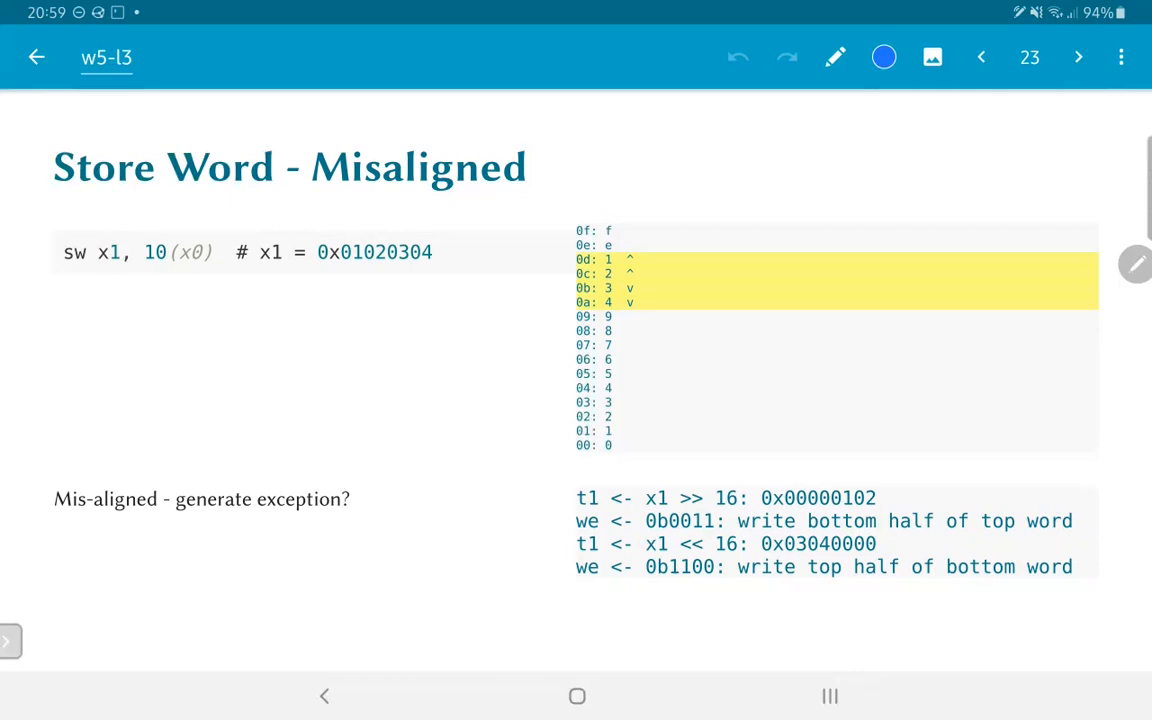
On the Store Half-Word slide, arrow 0304 to the highlighted memory rows, then show the 0011 mask slide.
{"action": "left_click", "coordinate": [1078, 56]}
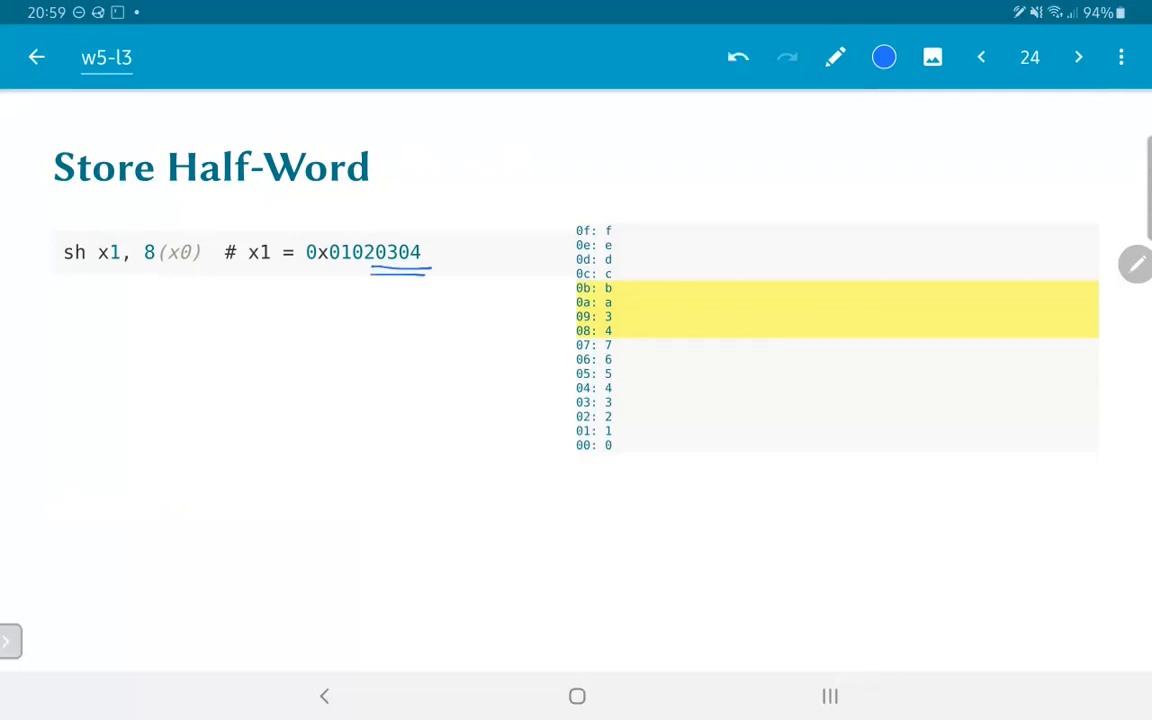
{"action": "left_click_drag", "start_coordinate": [404, 284], "coordinate": [570, 322]}
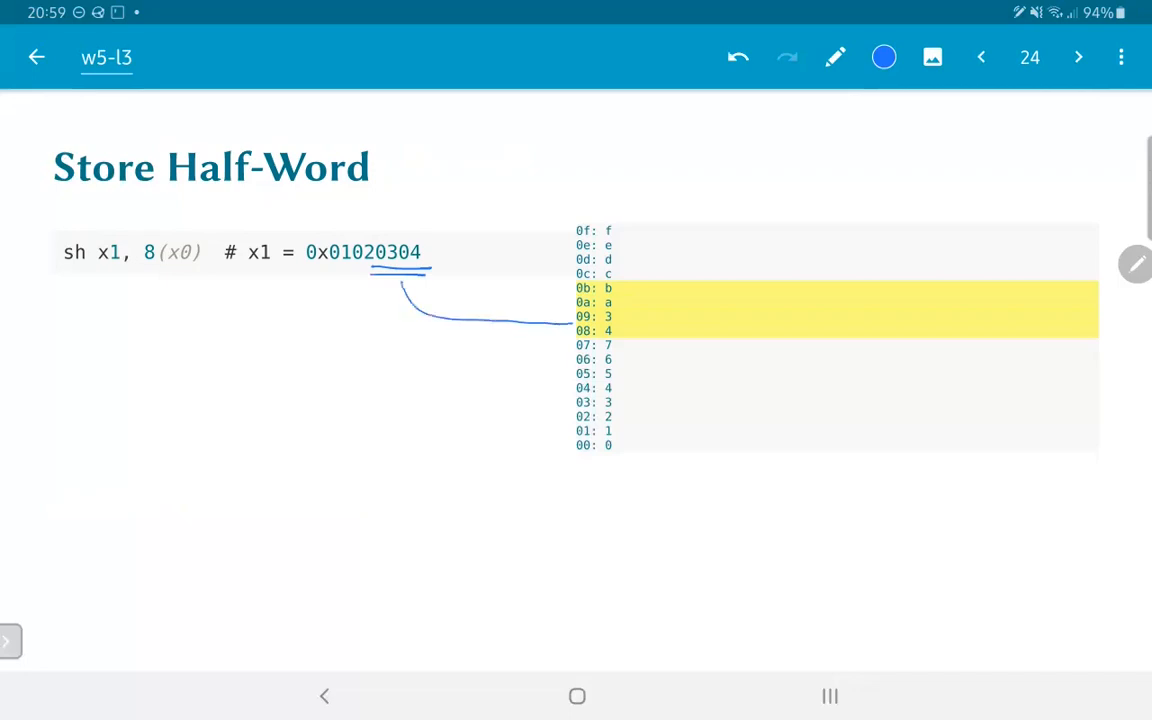
{"action": "left_click_drag", "start_coordinate": [436, 310], "coordinate": [564, 322]}
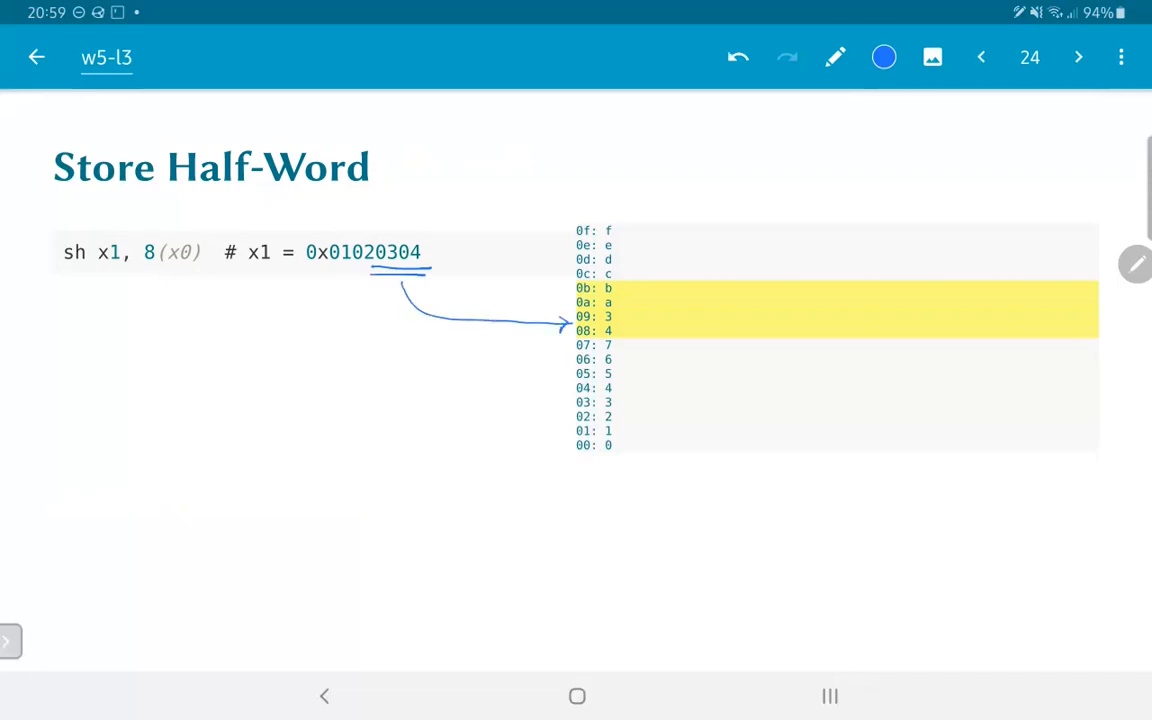
{"action": "left_click", "coordinate": [1078, 56]}
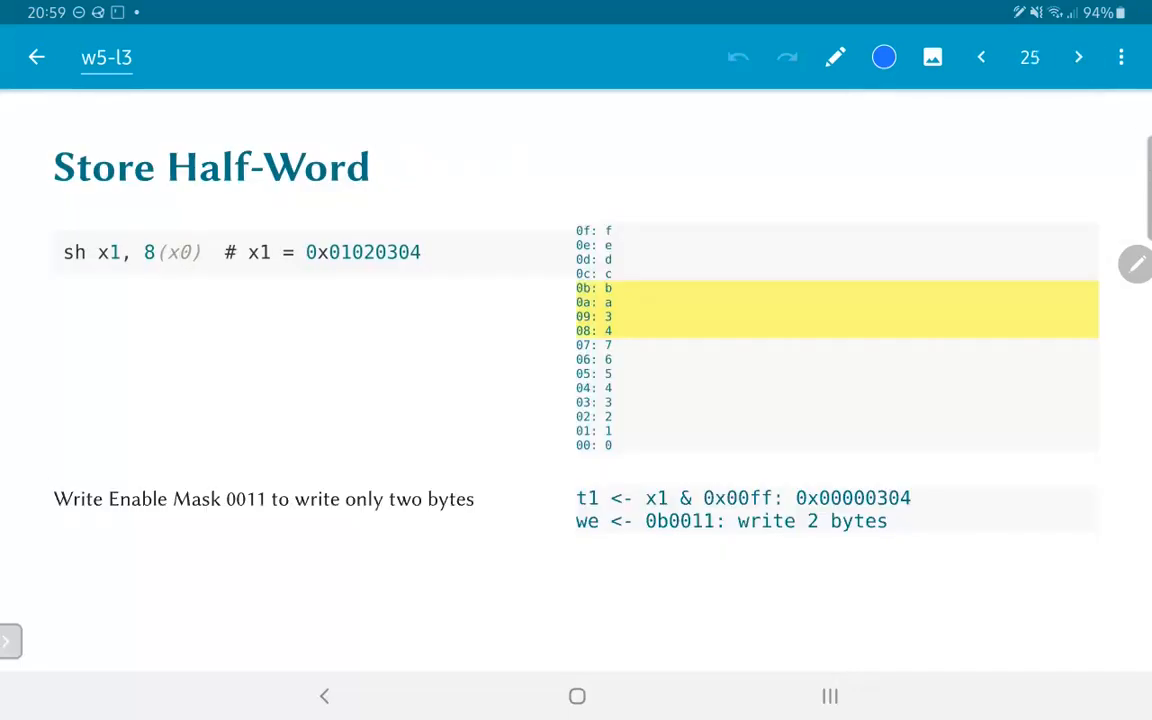
Underline the 0b0011 write-enable mask, then move to the sh x1, 10(x0) slide.
{"action": "left_click_drag", "start_coordinate": [648, 544], "coordinate": [716, 544]}
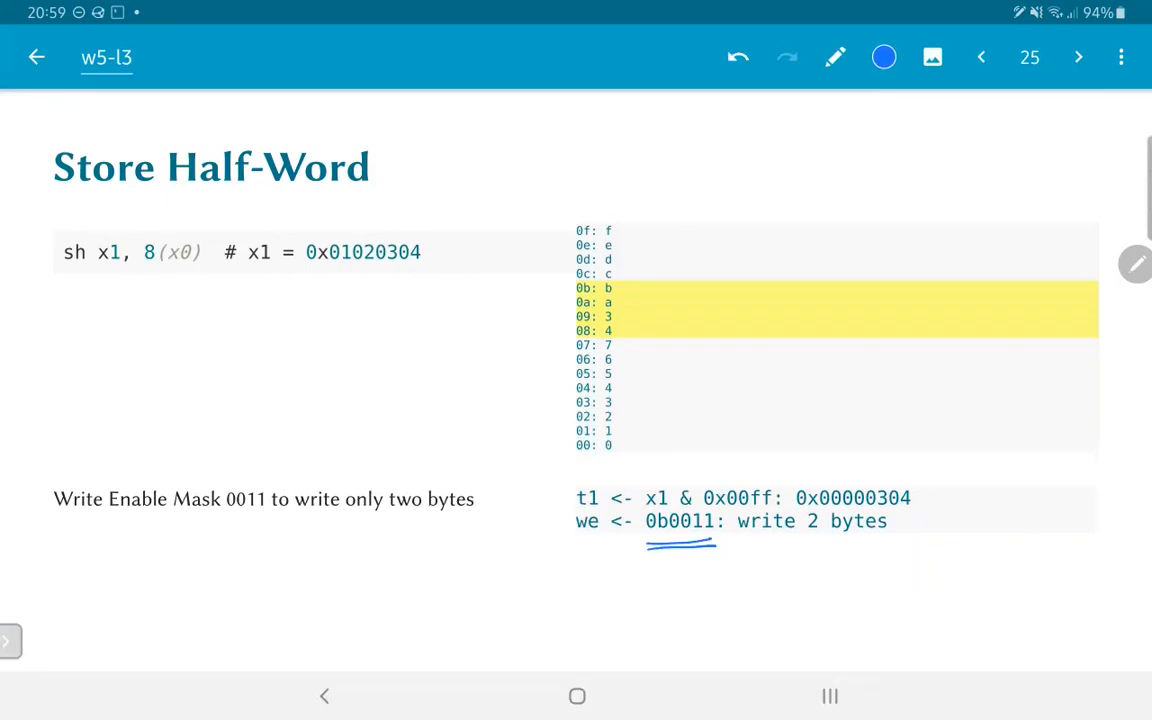
{"action": "left_click", "coordinate": [1078, 56]}
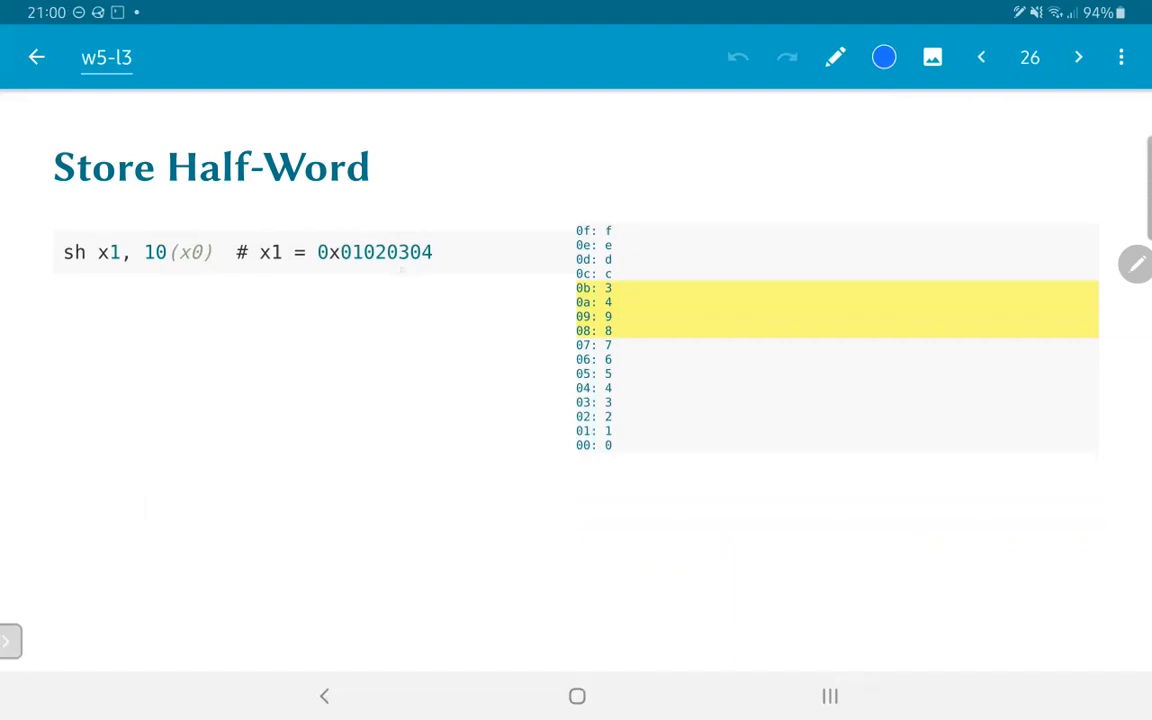
Underline 0304 in x1, arrow it to the highlighted memory rows, then show the x1 << 16 shift slide.
{"action": "left_click_drag", "start_coordinate": [378, 270], "coordinate": [430, 270]}
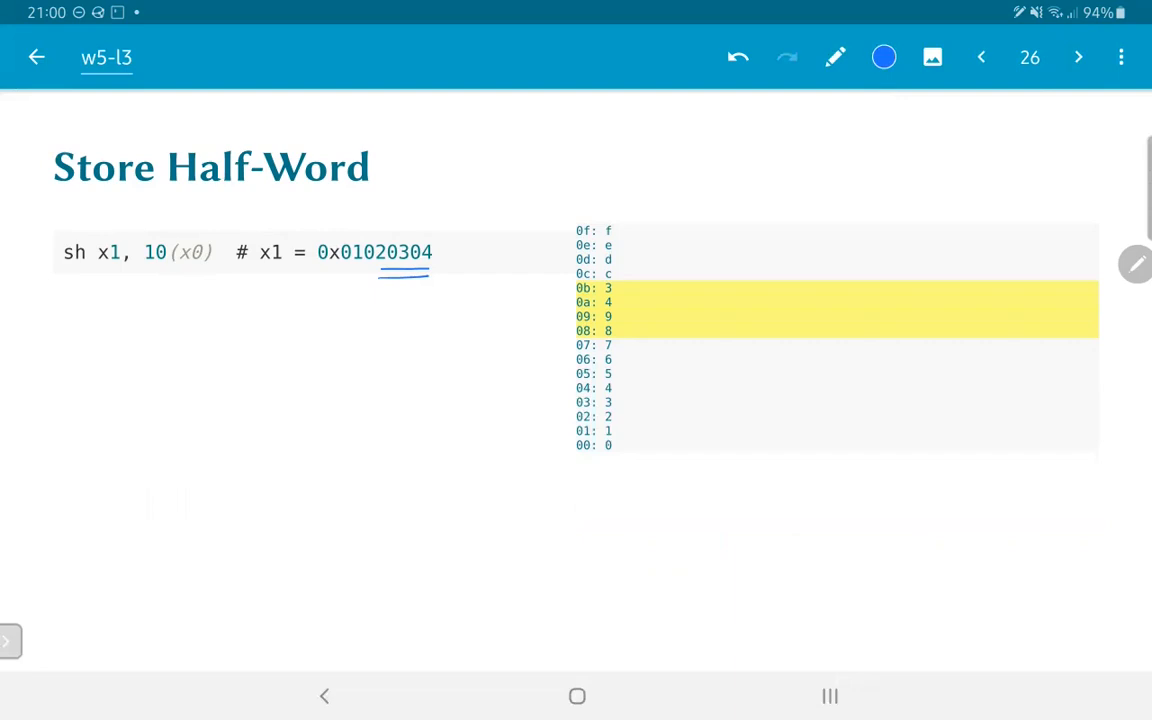
{"action": "left_click_drag", "start_coordinate": [404, 290], "coordinate": [548, 302]}
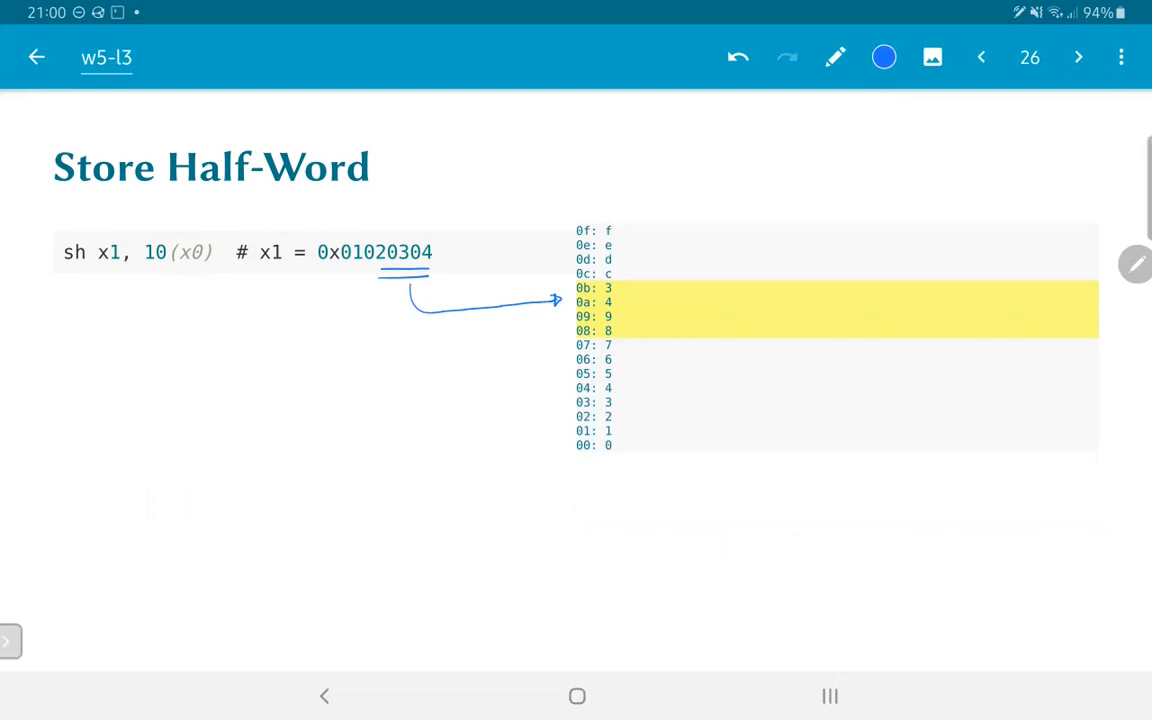
{"action": "left_click", "coordinate": [1076, 56]}
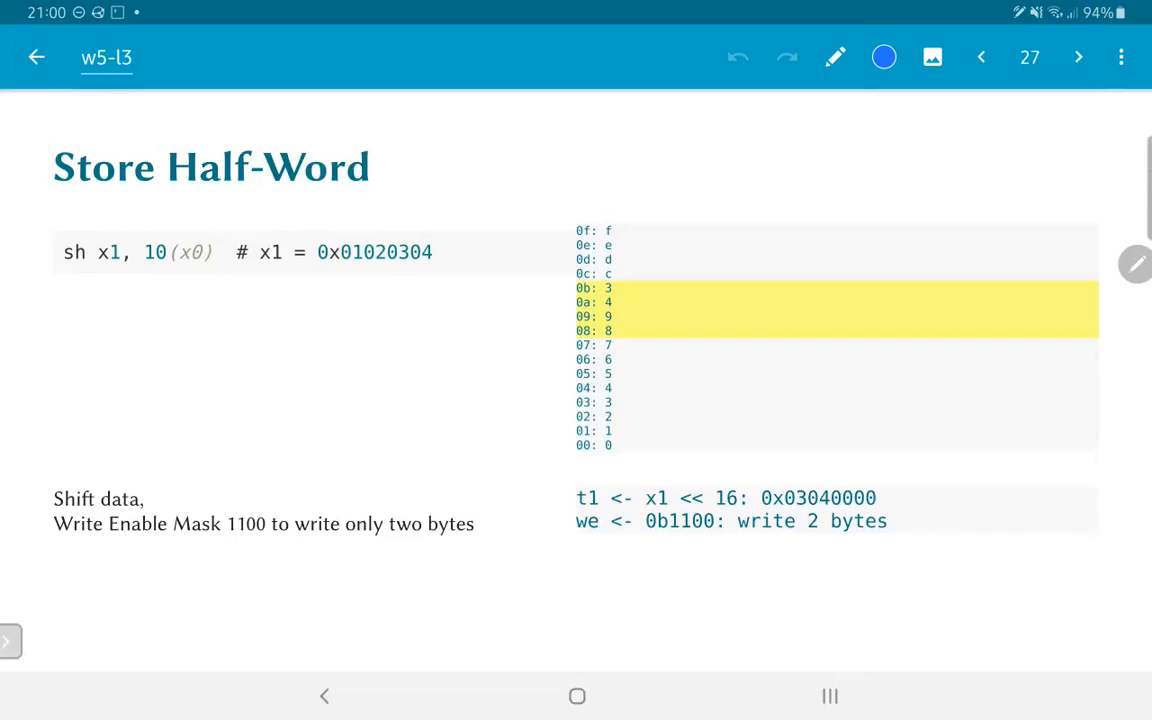
Underline the 0b1100 write-enable mask in blue ink, then move to page 28.
{"action": "left_click_drag", "start_coordinate": [660, 544], "coordinate": [696, 544]}
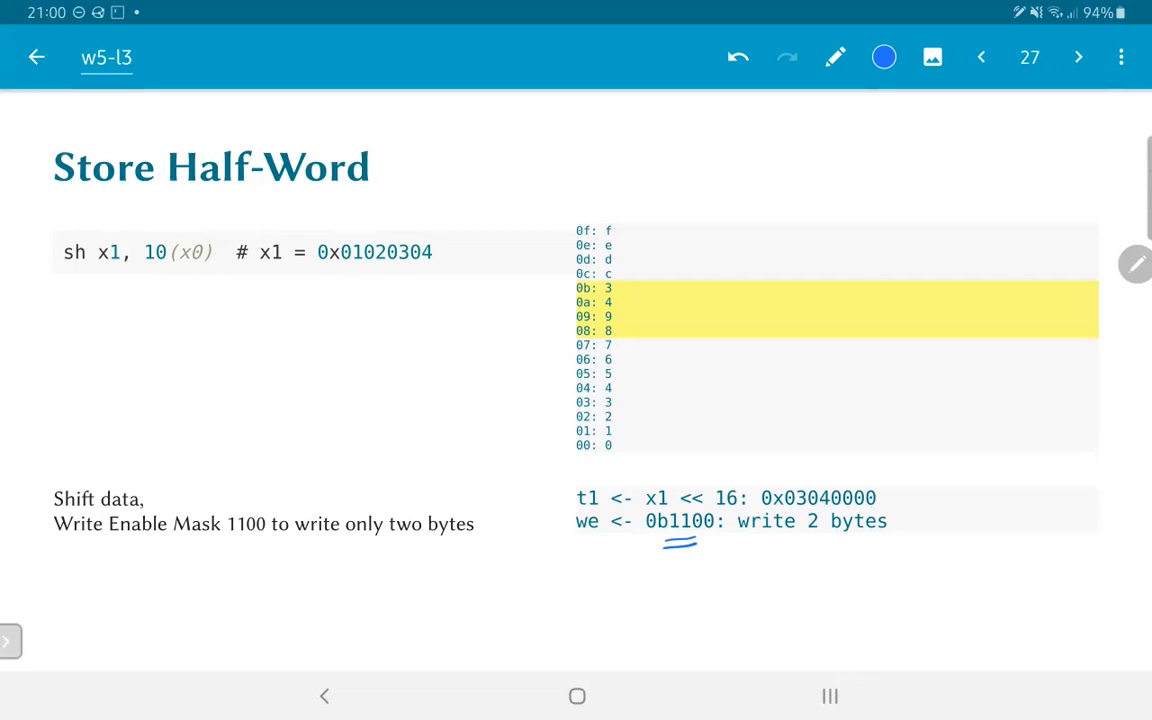
{"action": "left_click", "coordinate": [1078, 56]}
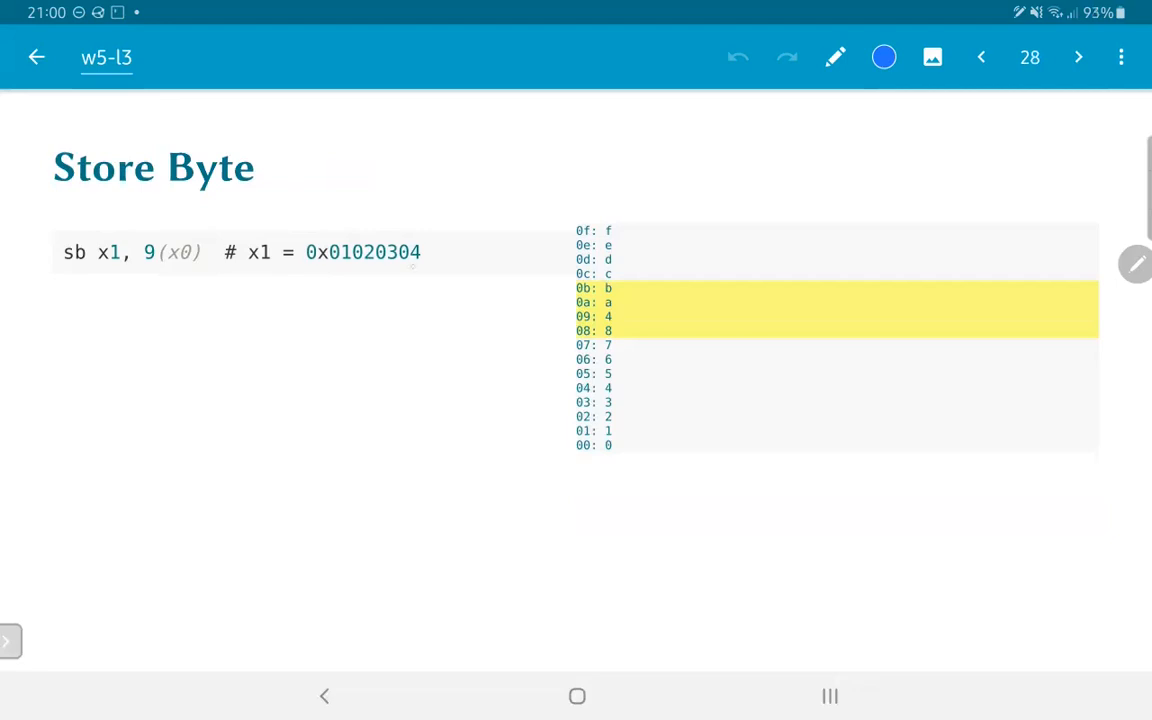
Underline byte 04 of x1, arrow it to the yellow memory rows, then move to page 29.
{"action": "left_click_drag", "start_coordinate": [396, 272], "coordinate": [422, 272]}
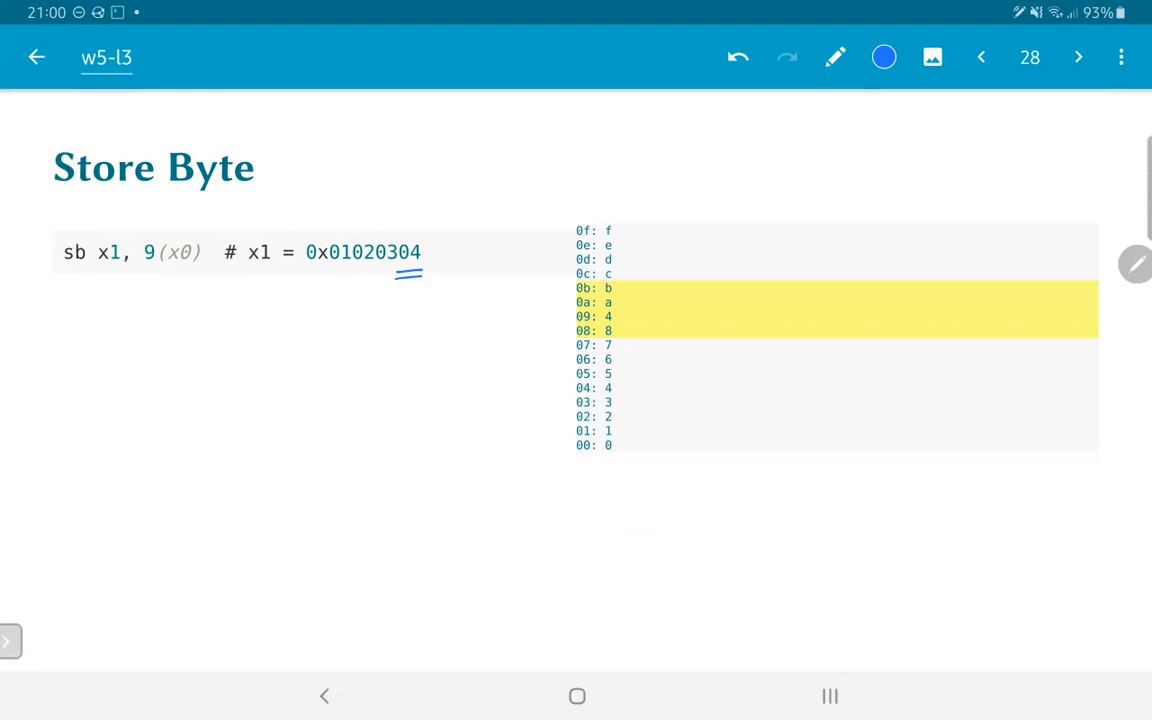
{"action": "left_click_drag", "start_coordinate": [404, 284], "coordinate": [556, 318]}
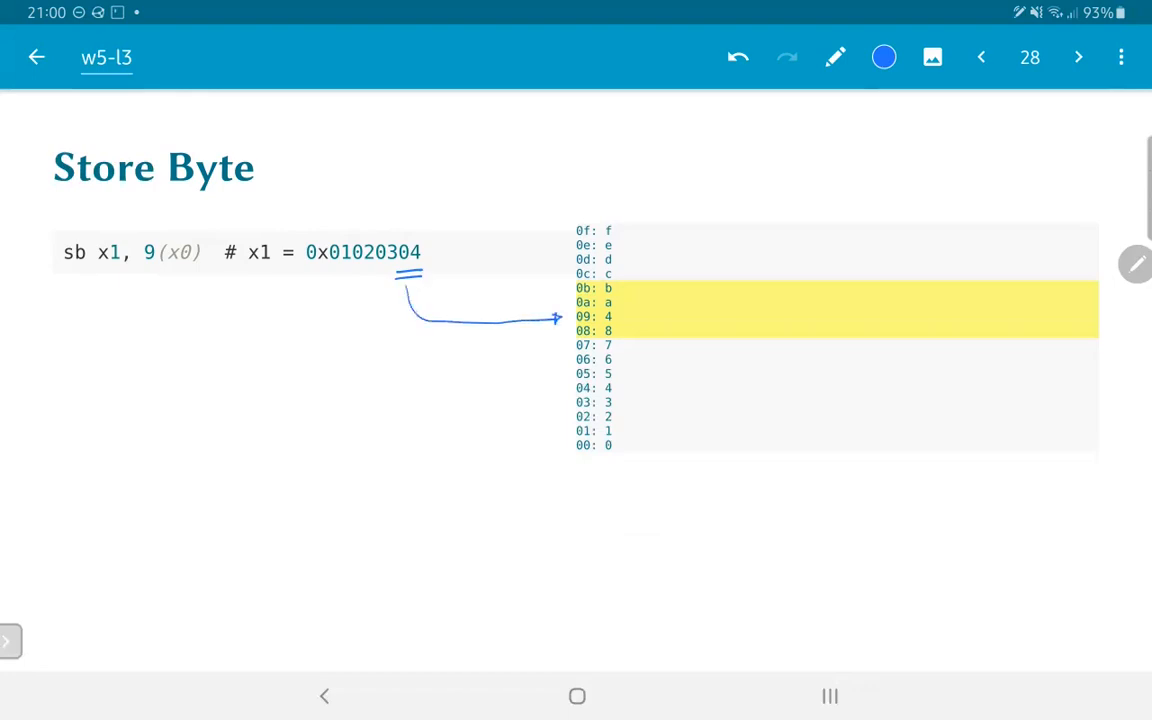
{"action": "left_click", "coordinate": [1078, 56]}
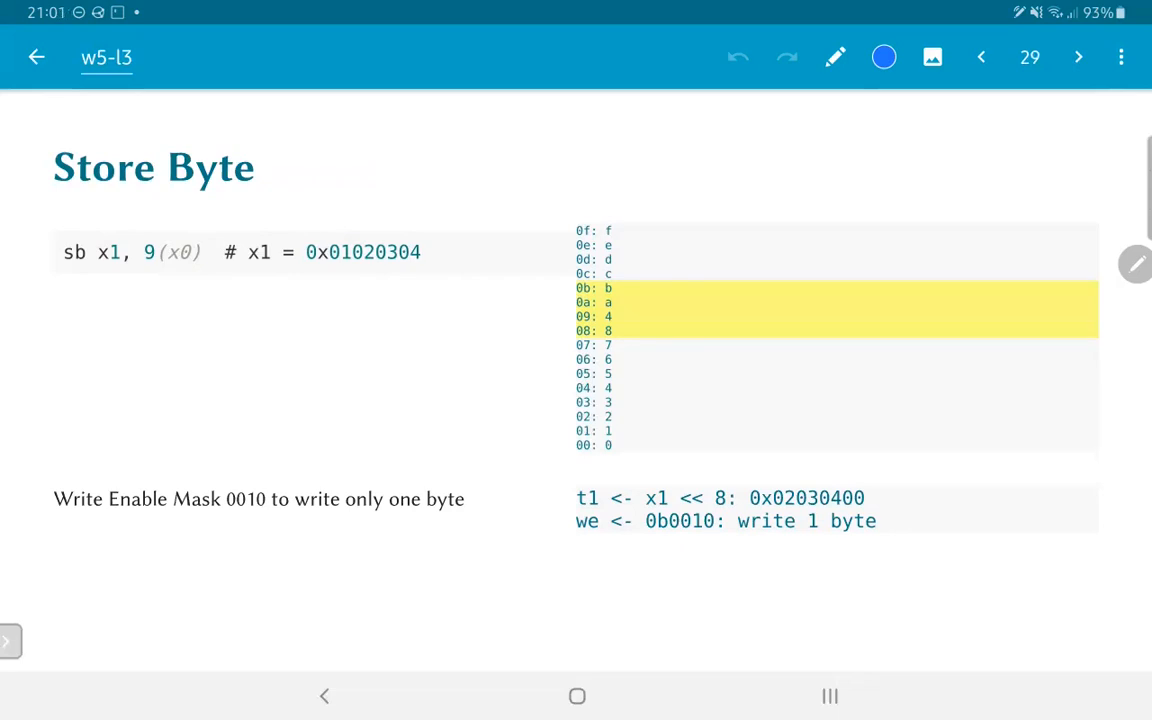
Underline the 0b0010 write-enable mask in blue ink, then move to page 30.
{"action": "left_click_drag", "start_coordinate": [680, 540], "coordinate": [710, 544]}
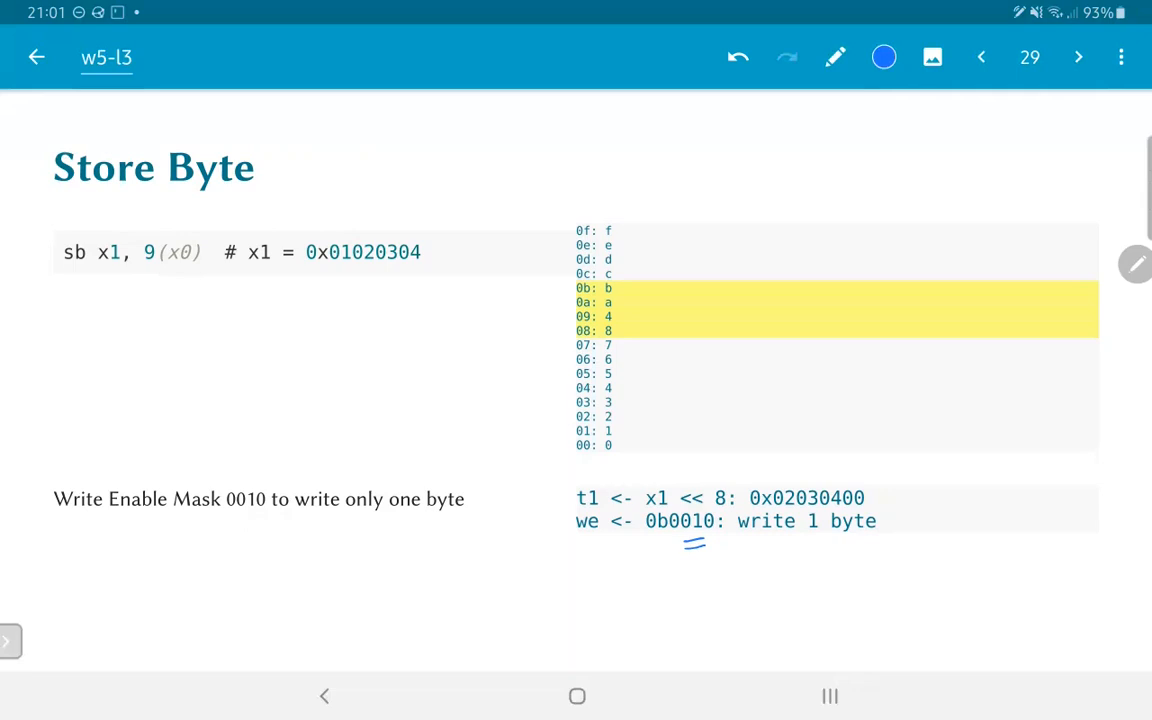
{"action": "left_click", "coordinate": [1078, 56]}
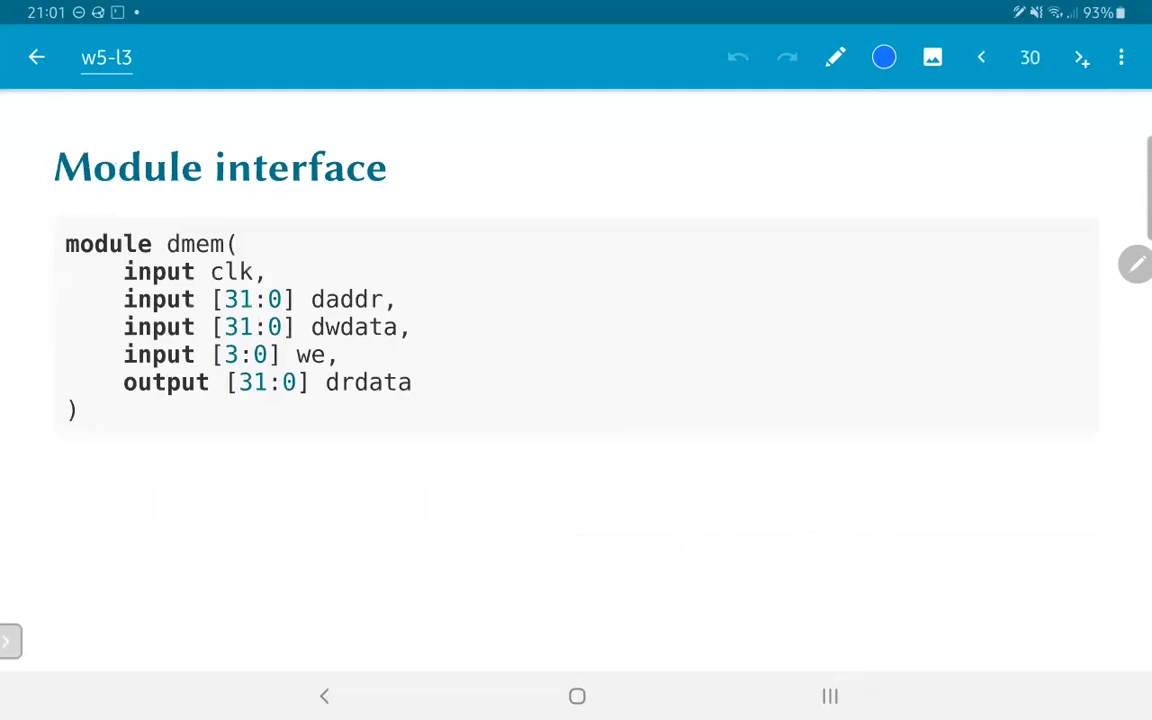